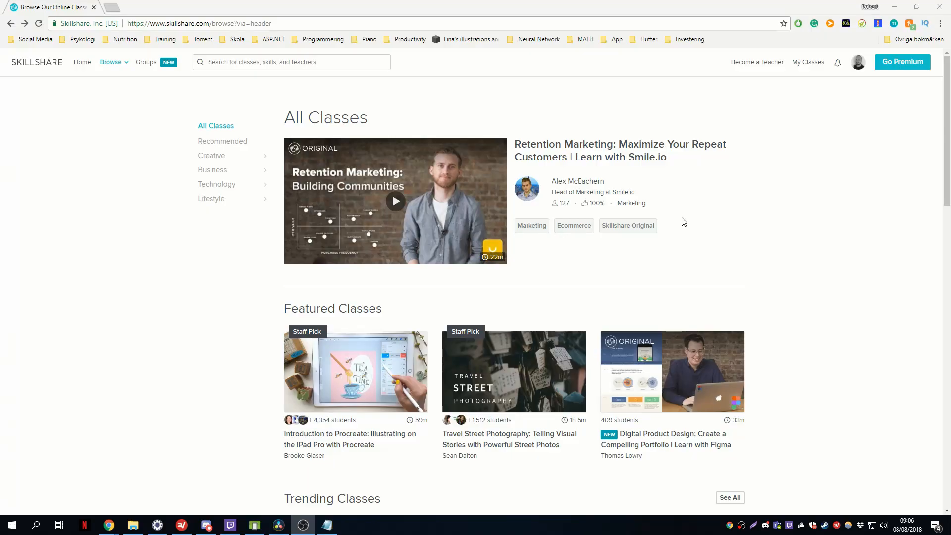
{"action": "mouse_move", "coordinate": [653, 207]}
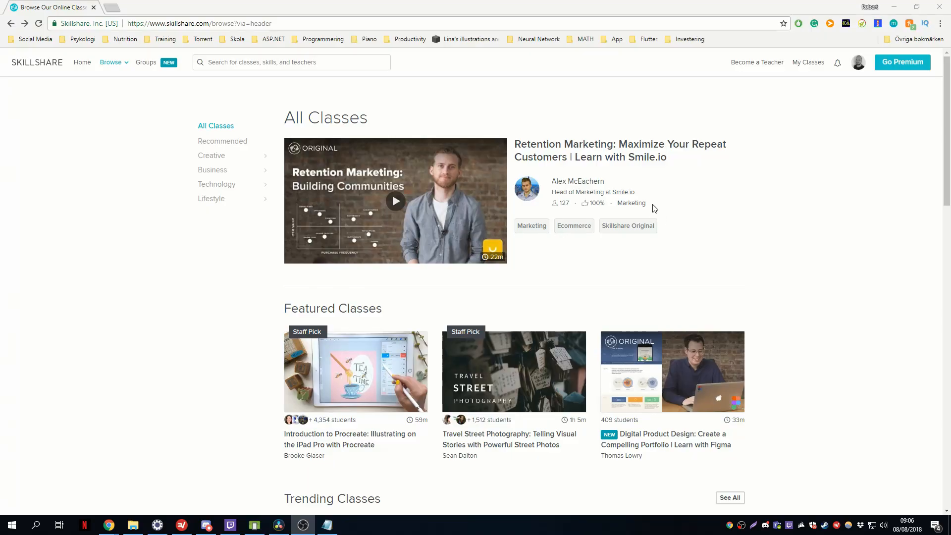
- Mark the Login class's usernameController TextEditingController final and review main.dart to the end
{"action": "scroll", "scroll_direction": "down", "scroll_amount": 3}
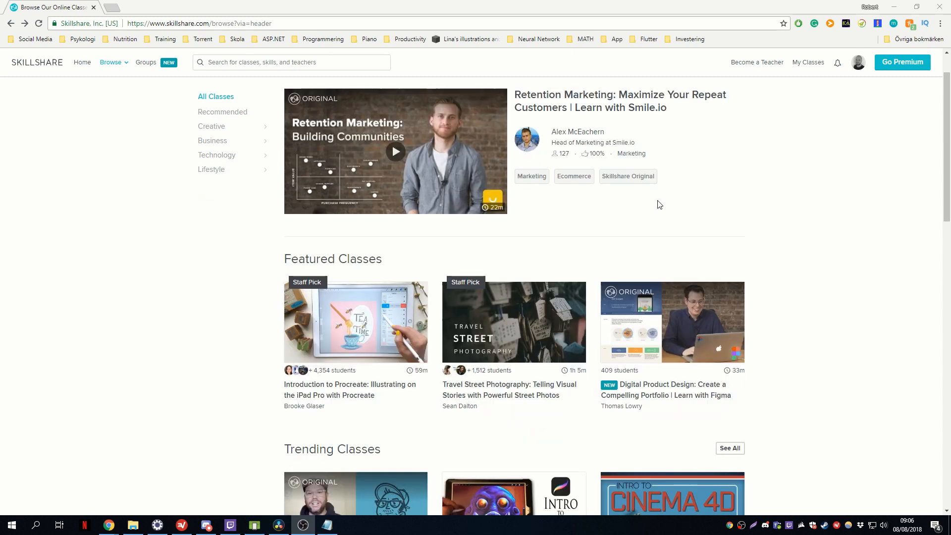
{"action": "mouse_move", "coordinate": [705, 192]}
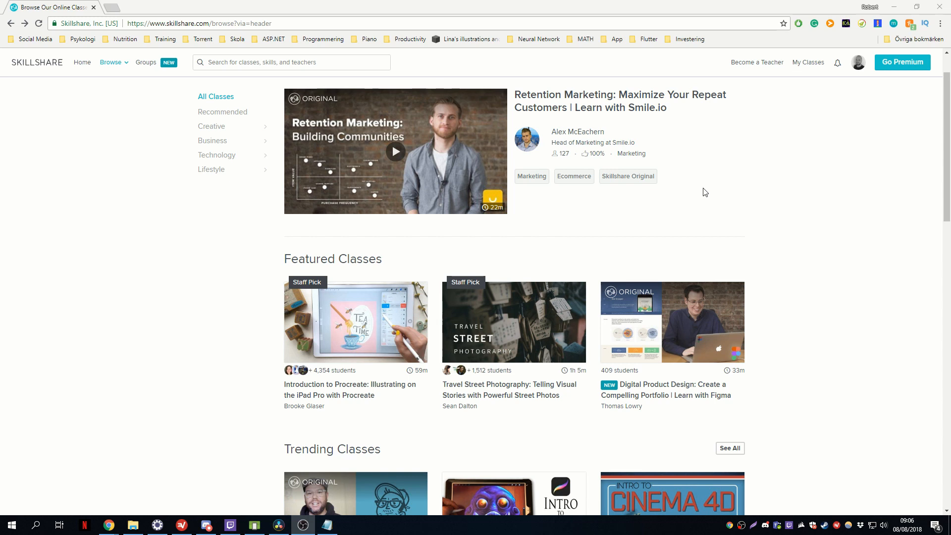
{"action": "scroll", "scroll_direction": "down", "scroll_amount": 3}
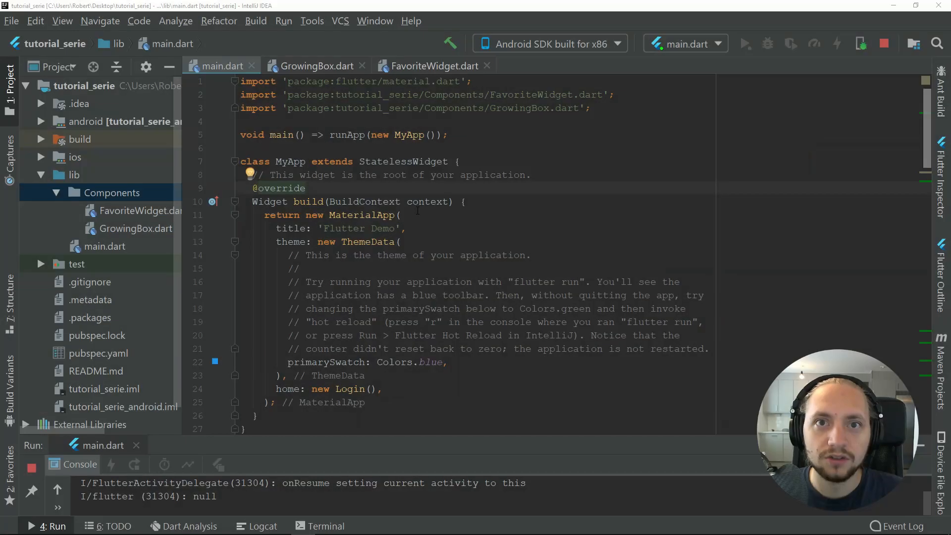
{"action": "scroll", "scroll_direction": "down", "scroll_amount": 3}
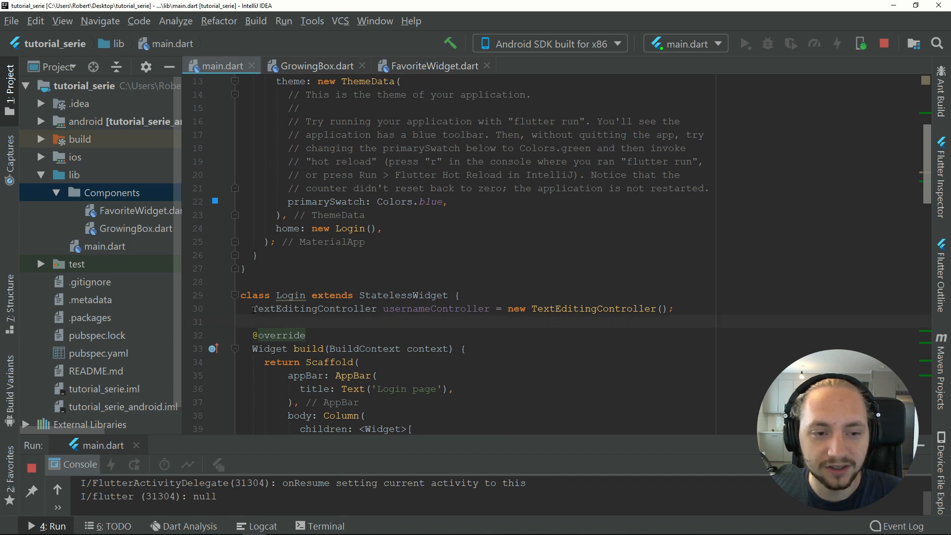
{"action": "left_click", "coordinate": [254, 309]}
{"action": "type", "text": "final "}
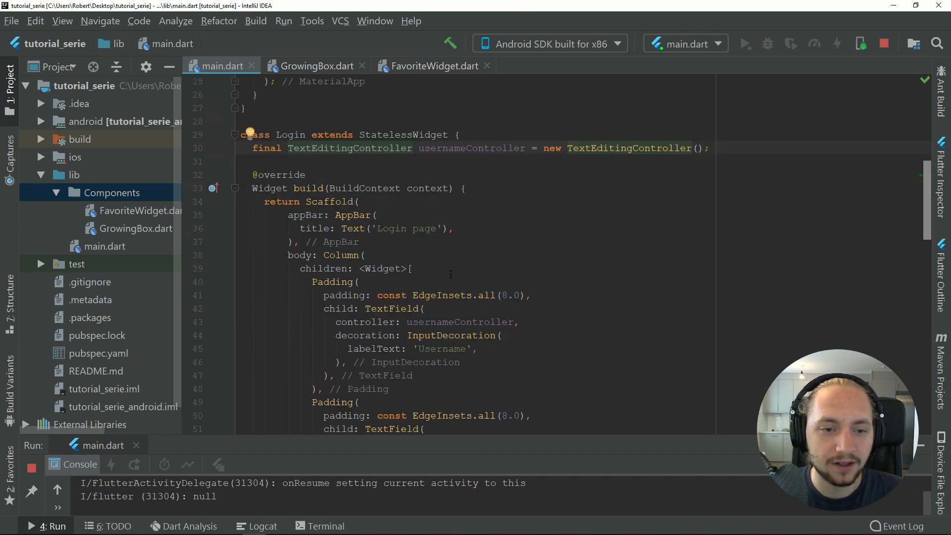
{"action": "scroll", "scroll_direction": "down", "scroll_amount": 3}
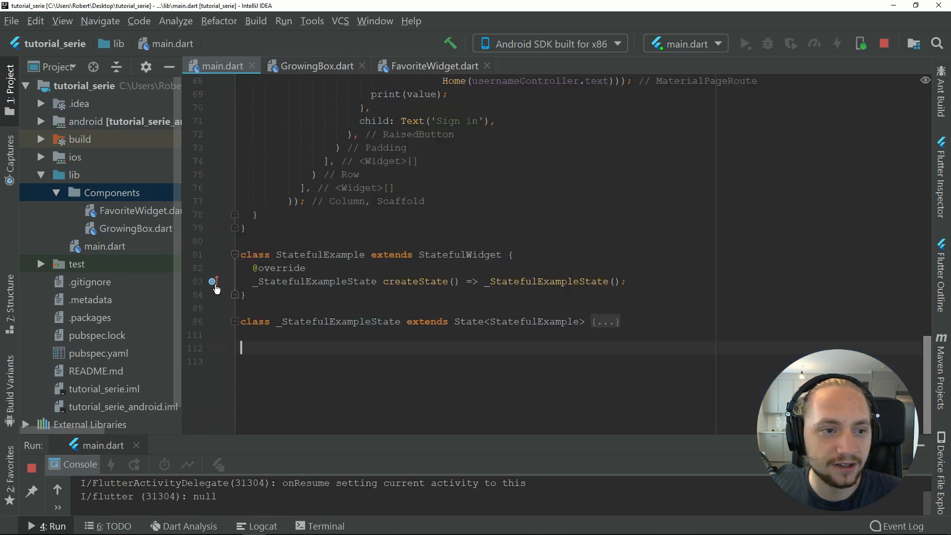
- Create Home.dart in lib and import package:flutter/material.dart via autocomplete
{"action": "right_click", "coordinate": [73, 174]}
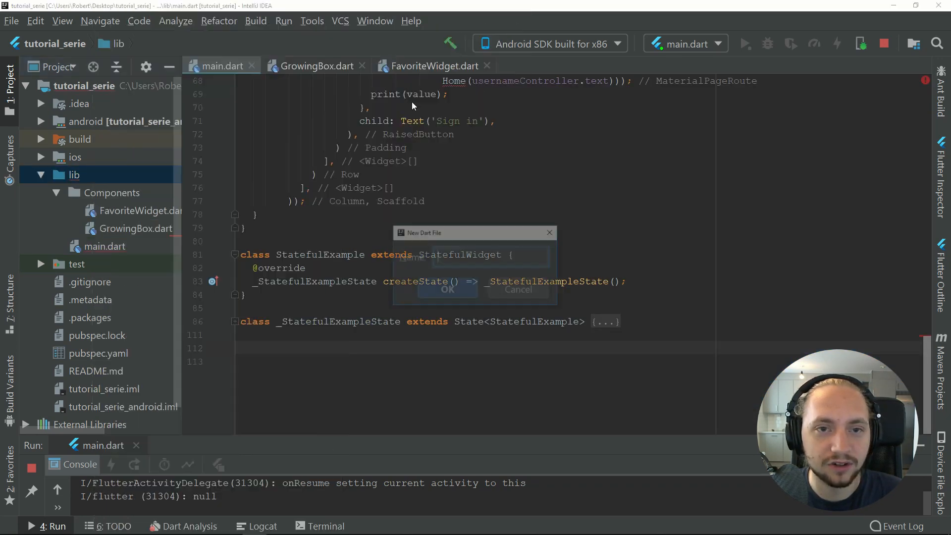
{"action": "left_click", "coordinate": [447, 289]}
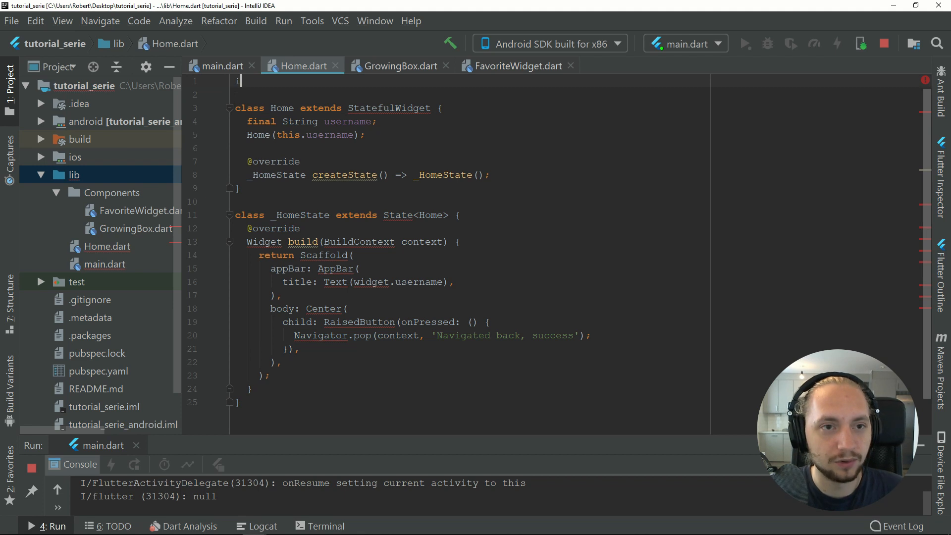
{"action": "type", "text": "import 'ma';"}
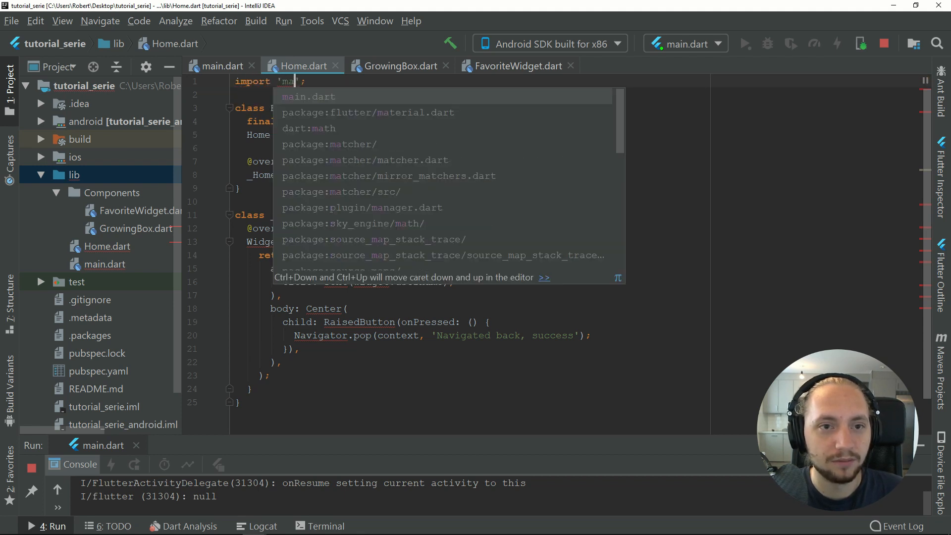
{"action": "left_click", "coordinate": [368, 112]}
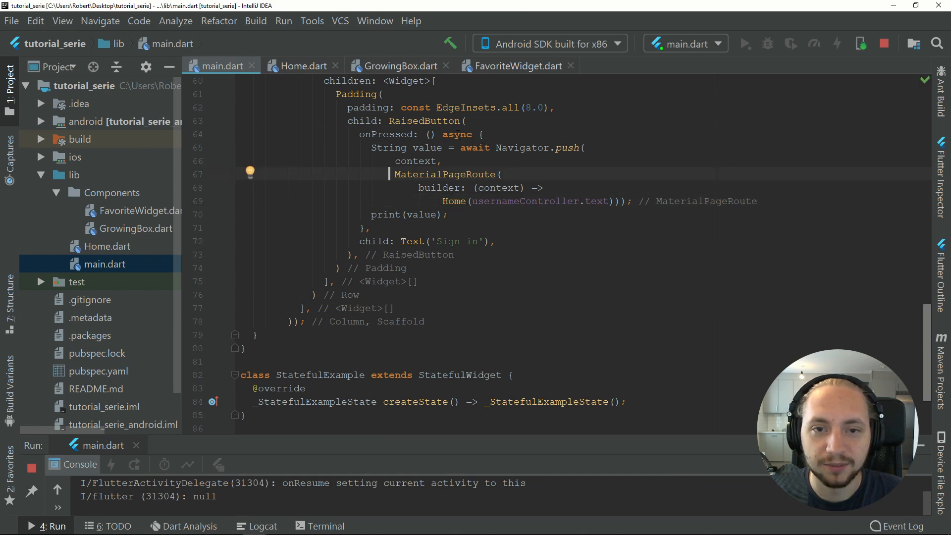
- Remove async, 'String value = await' and print(value) from onPressed, then hot reload and try signing in
{"action": "double_click", "coordinate": [457, 133]}
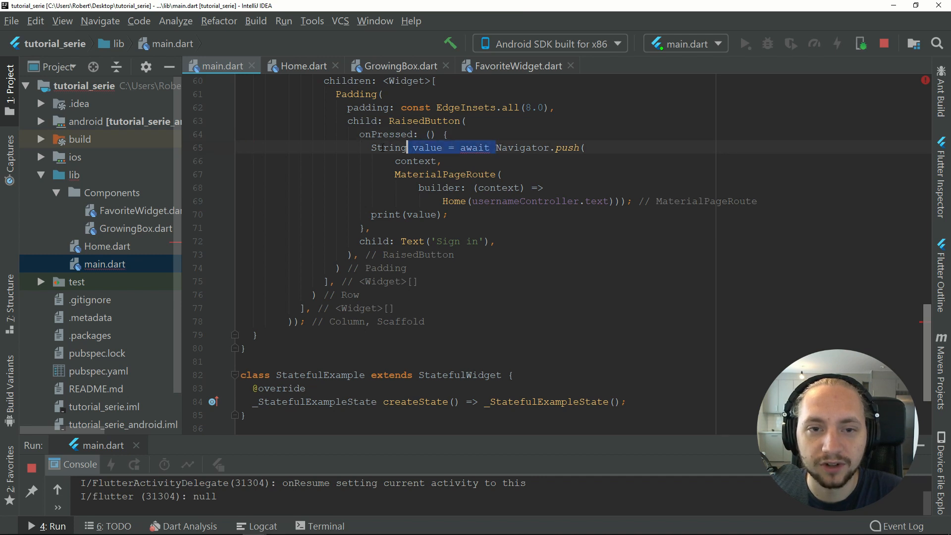
{"action": "key", "text": "Delete"}
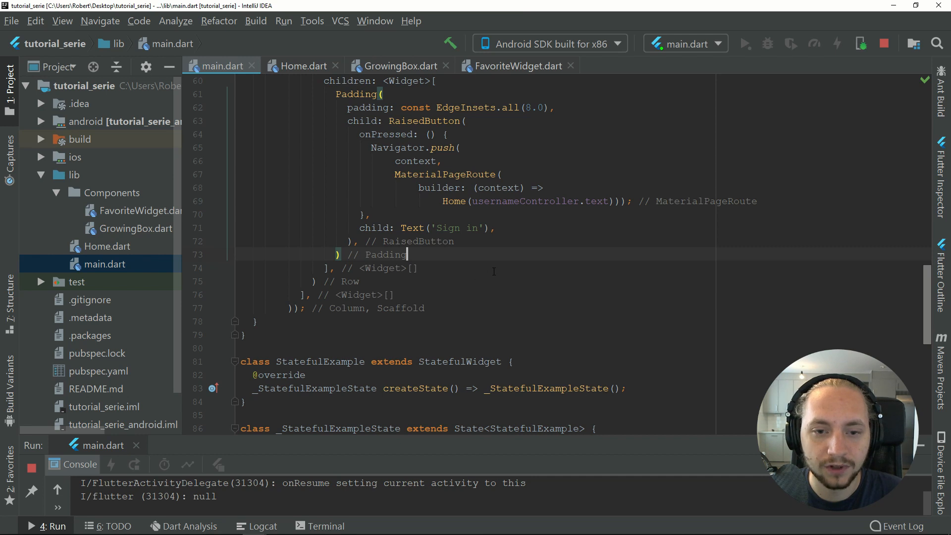
{"action": "key", "text": "alt+tab"}
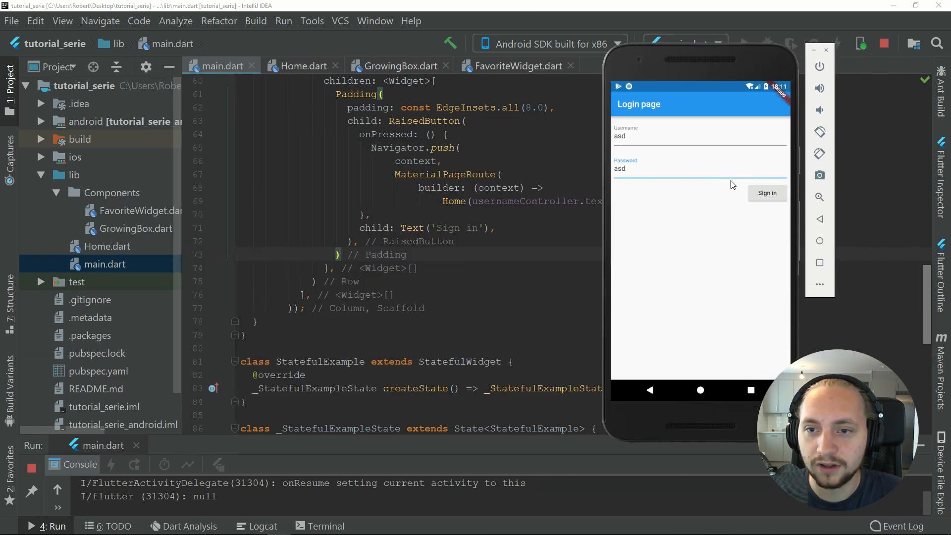
{"action": "left_click", "coordinate": [767, 193]}
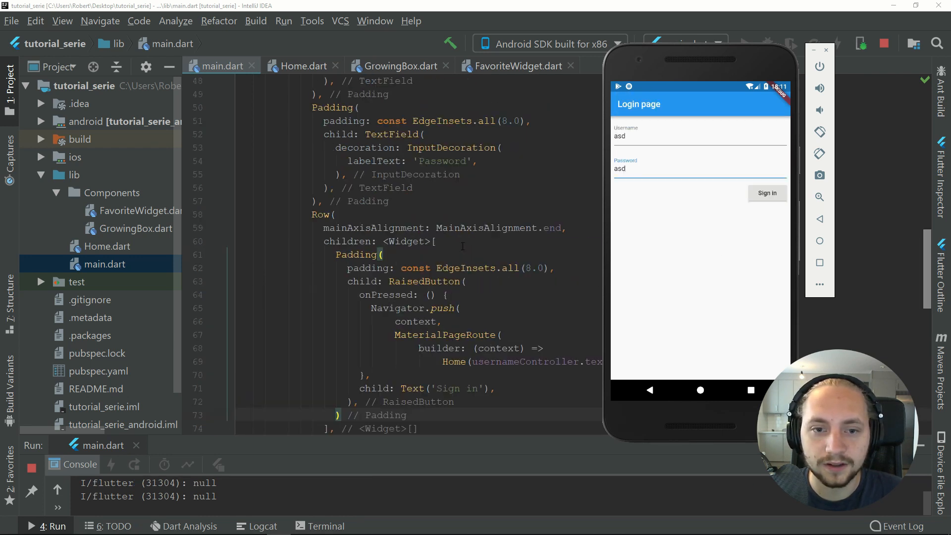
- Delete Home.dart's Center button body and set the AppBar title to 'Welcome ${widget.username}'
{"action": "left_click", "coordinate": [305, 65]}
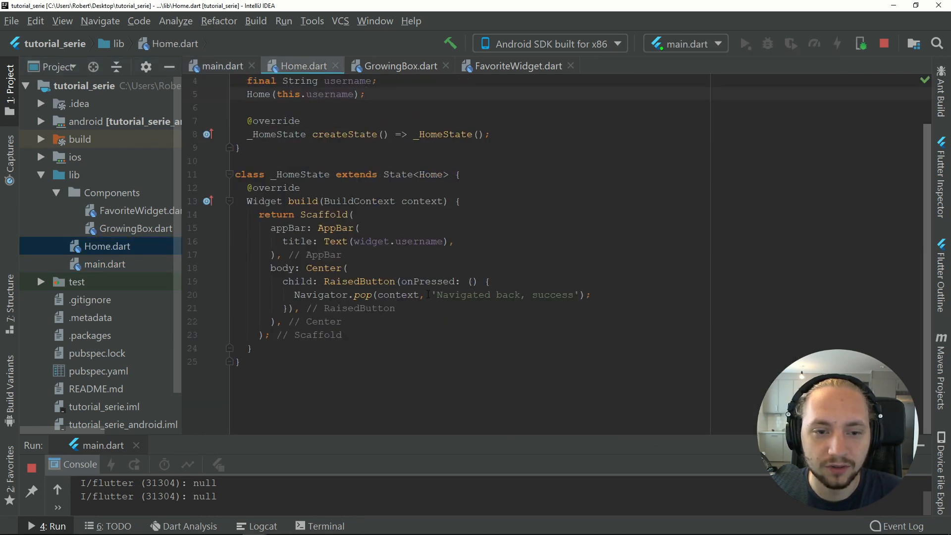
{"action": "left_click", "coordinate": [339, 295]}
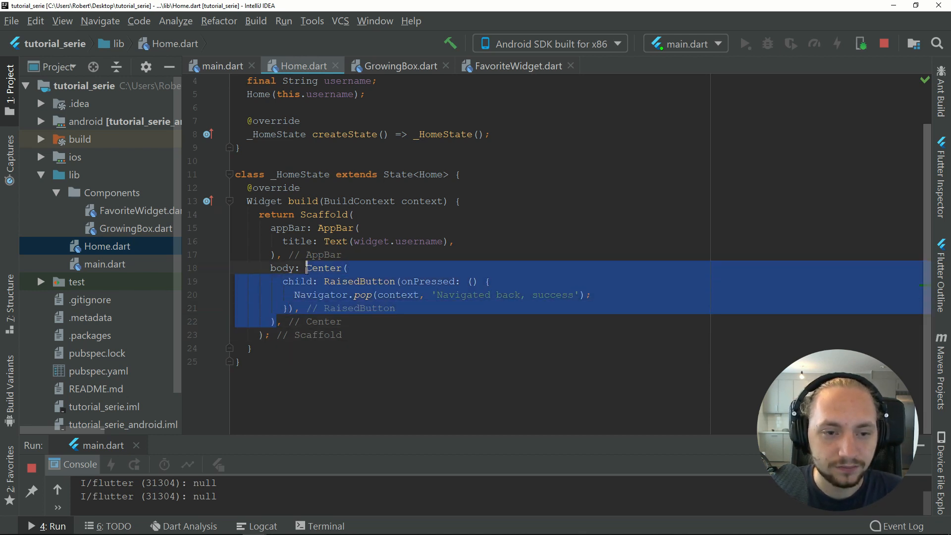
{"action": "key", "text": "Delete"}
{"action": "type", "text": "'Welcome"}
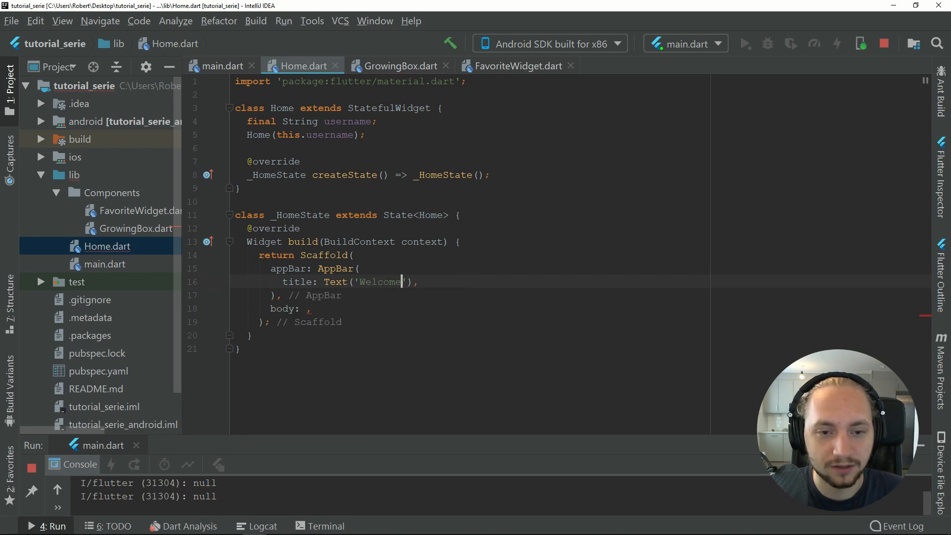
{"action": "type", "text": "${}"}
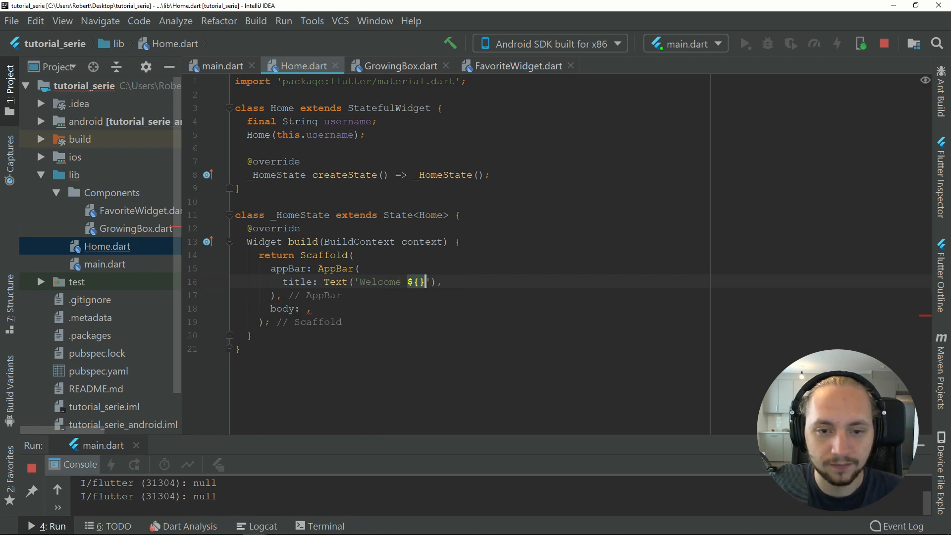
{"action": "type", "text": "widget.username"}
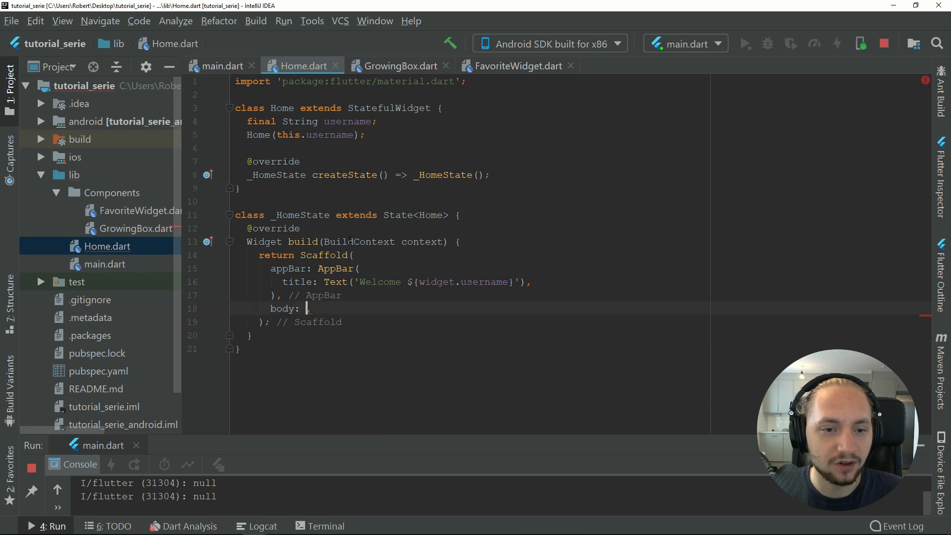
- Insert a ListView.builder as the Home page body with a (context, index) itemBuilder
{"action": "type", "text": "ListV"}
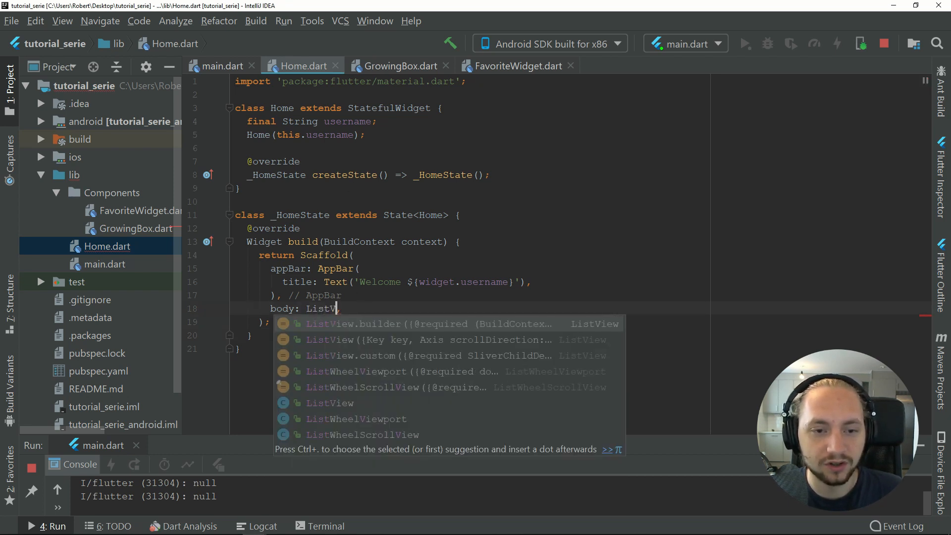
{"action": "left_click", "coordinate": [350, 323]}
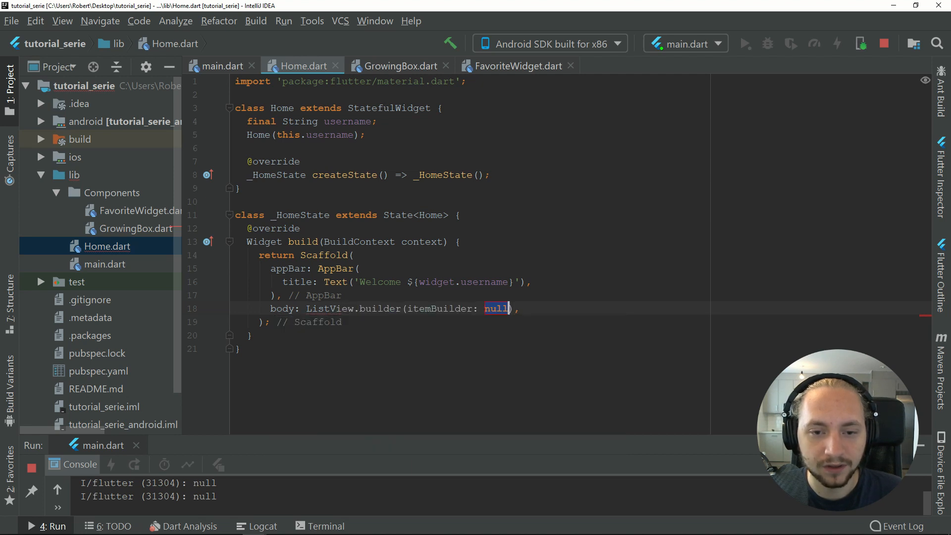
{"action": "type", "text": "()"}
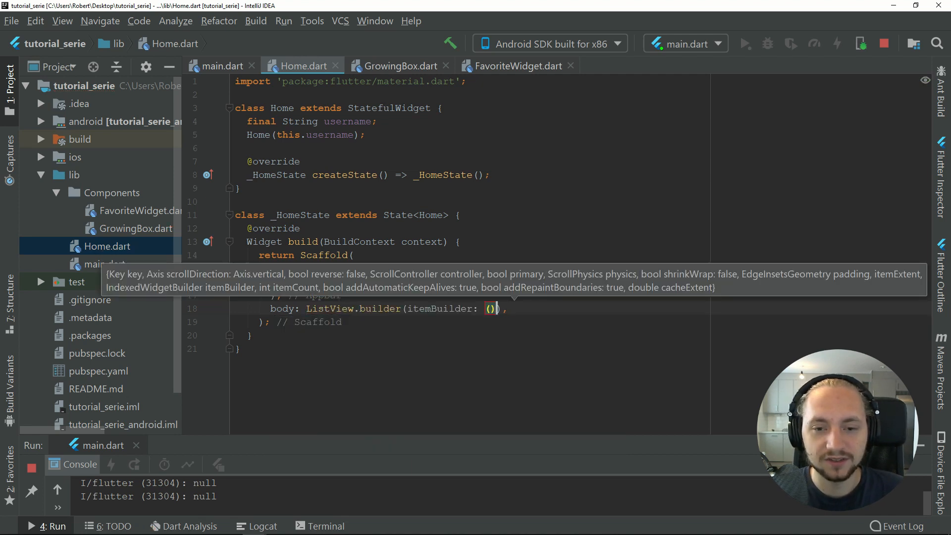
{"action": "type", "text": "context"}
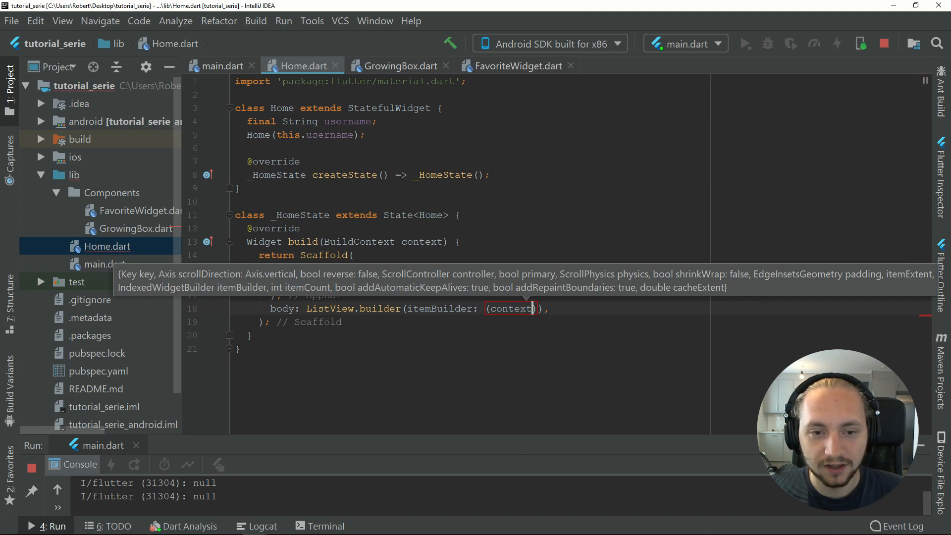
{"action": "type", "text": ","}
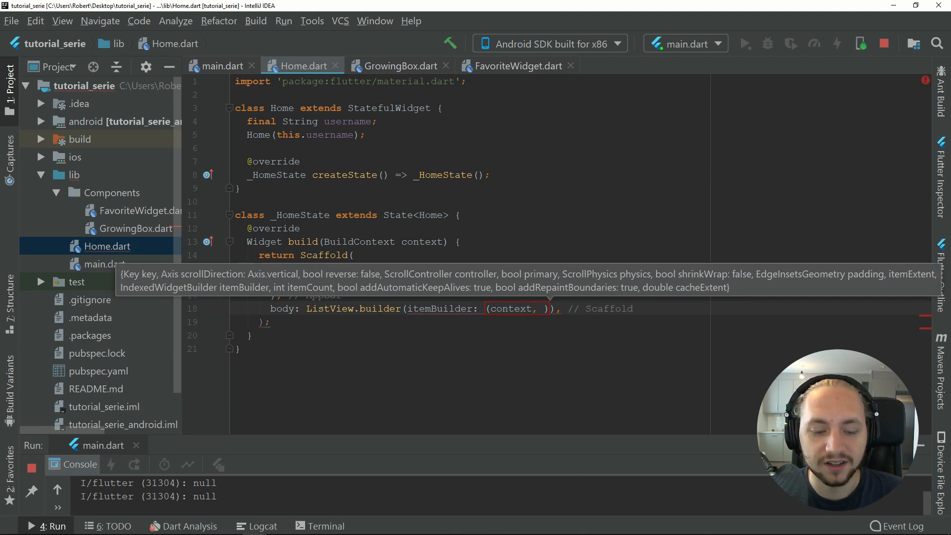
{"action": "type", "text": "index){"}
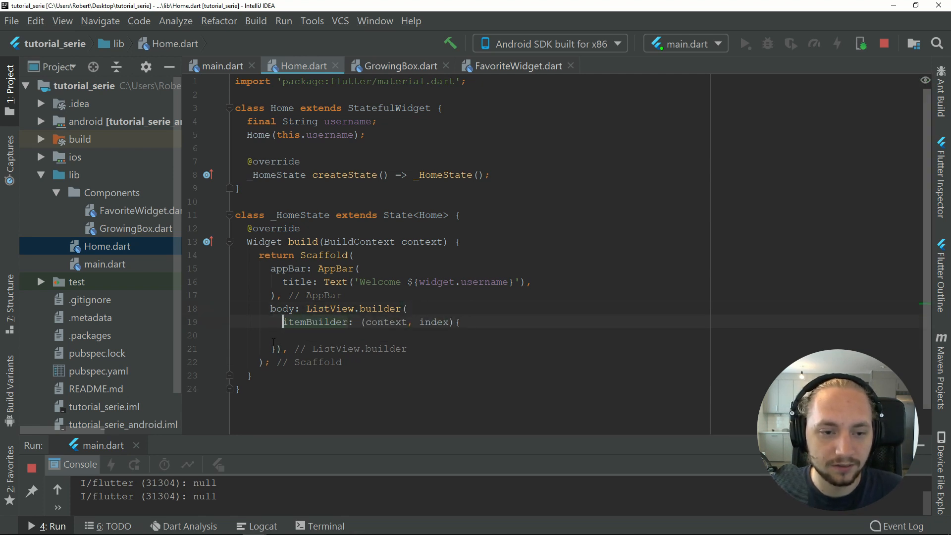
- Add itemCount: 0, to the ListView.builder
{"action": "left_click", "coordinate": [407, 308]}
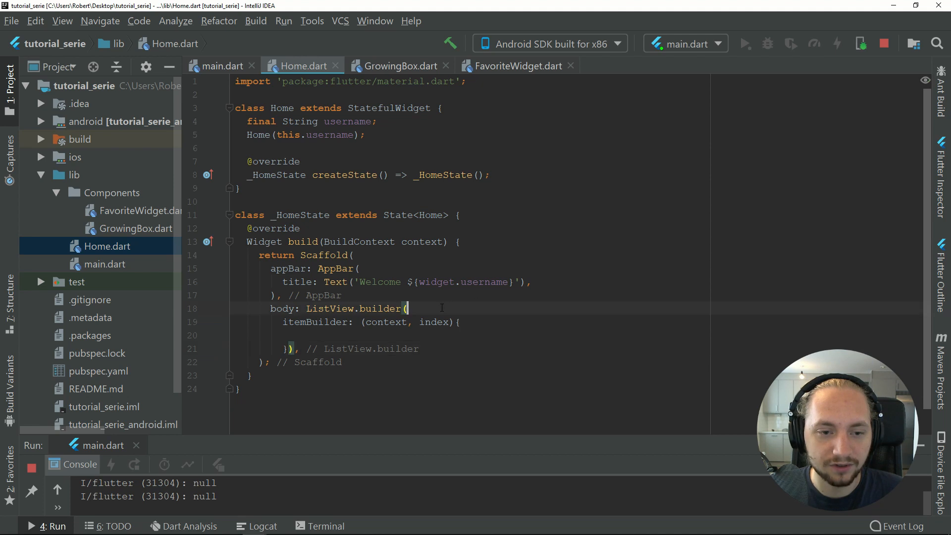
{"action": "key", "text": "Enter"}
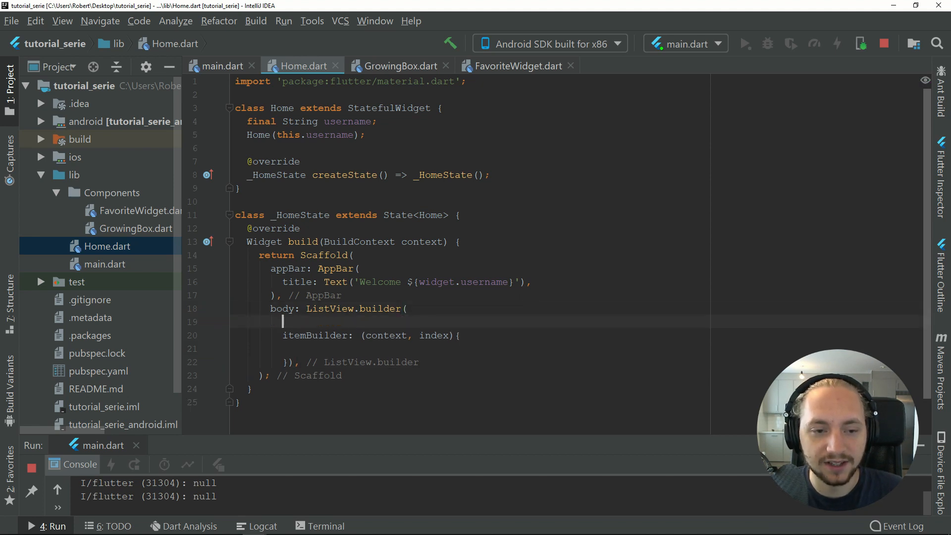
{"action": "type", "text": "itemCount:"}
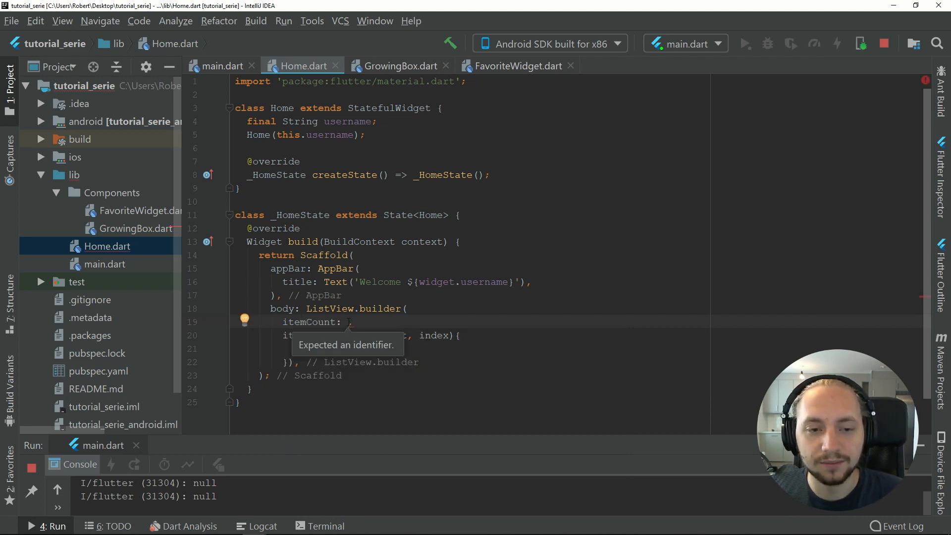
{"action": "type", "text": "0"}
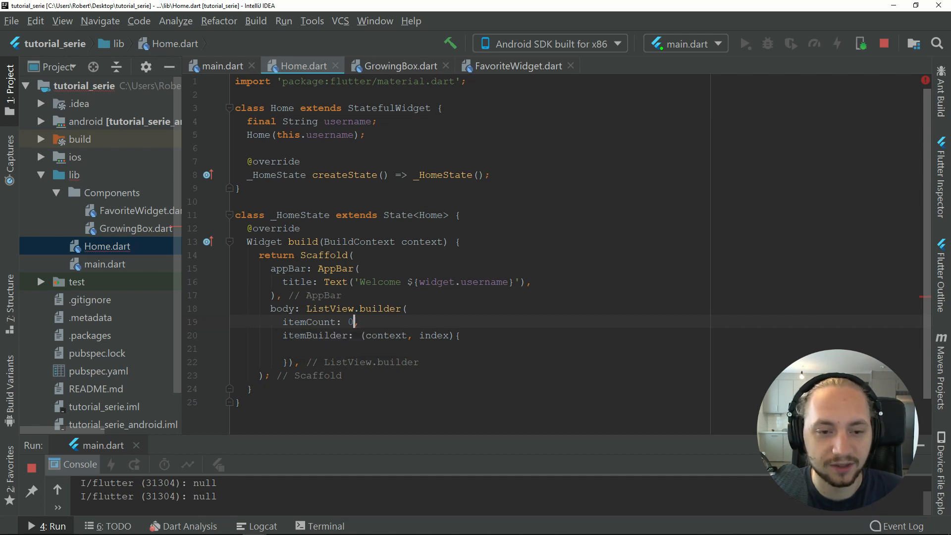
{"action": "type", "text": ","}
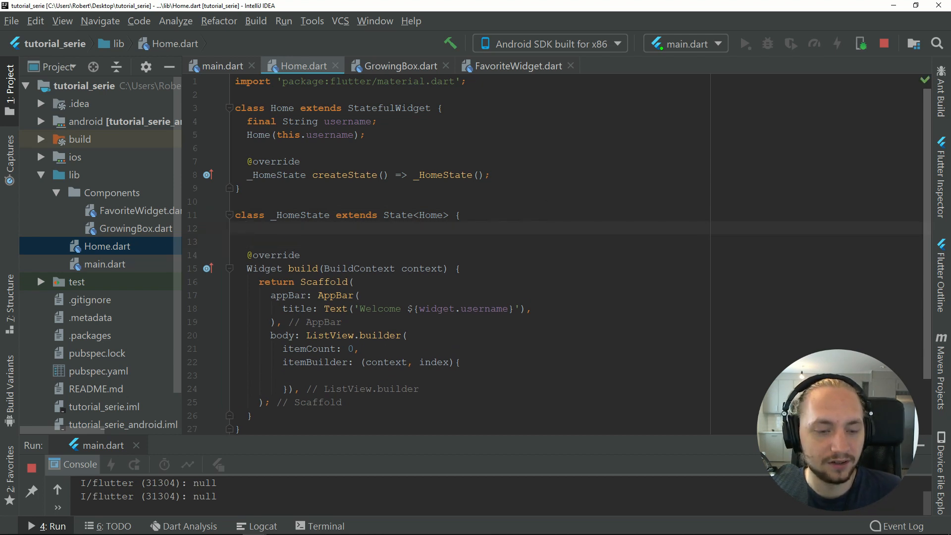
- Declare List<String> dbItems = new List() and set itemCount to dbItems.length
{"action": "type", "text": "List<String>"}
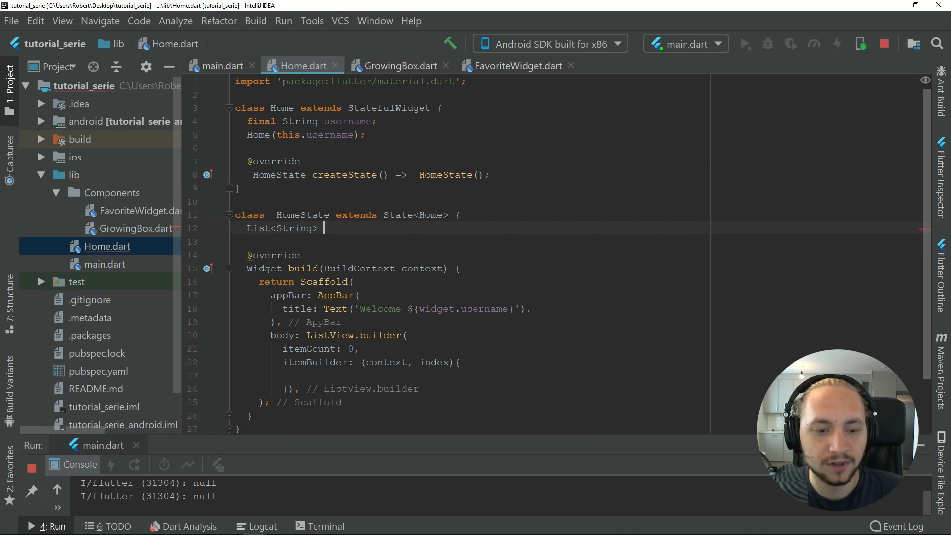
{"action": "type", "text": "db"}
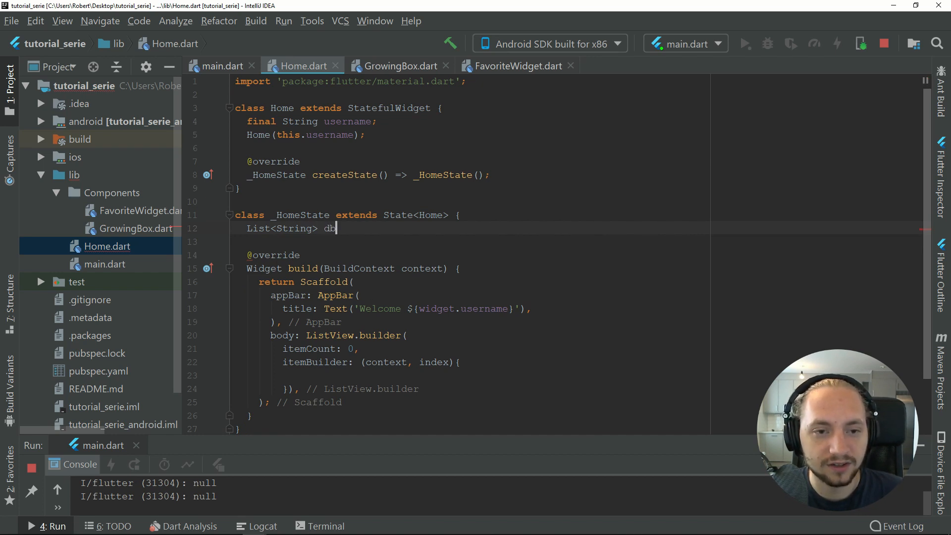
{"action": "type", "text": "Item"}
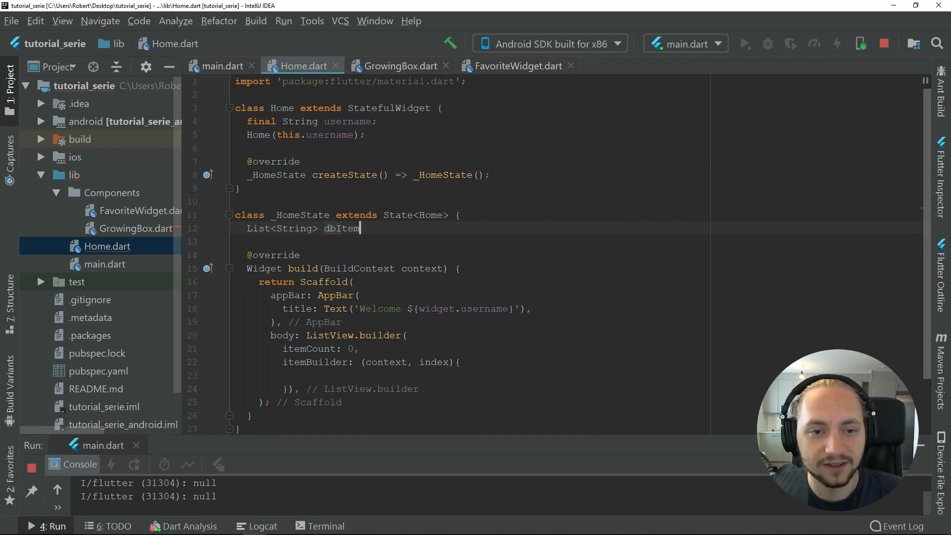
{"action": "type", "text": "s = new I"}
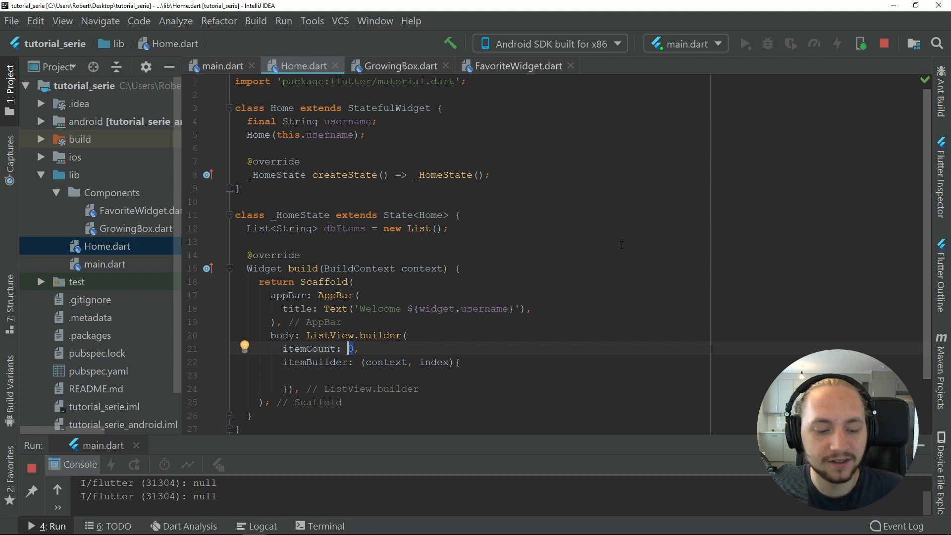
{"action": "type", "text": "dbItems"}
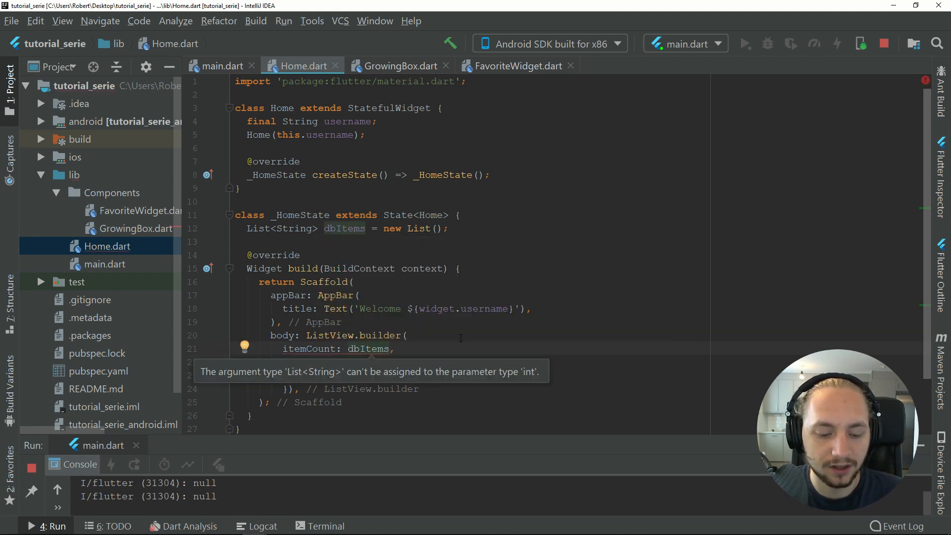
{"action": "type", "text": ".length"}
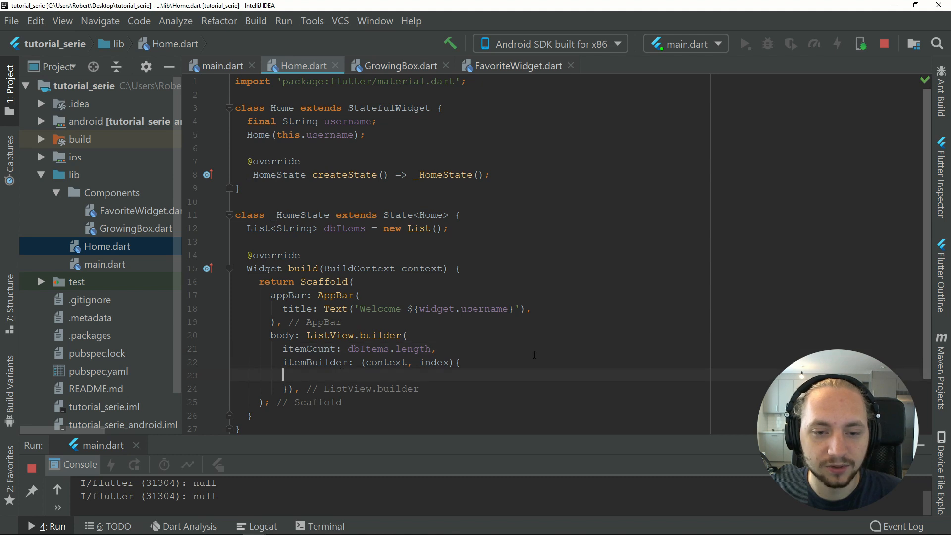
{"action": "scroll", "scroll_direction": "down", "scroll_amount": 3}
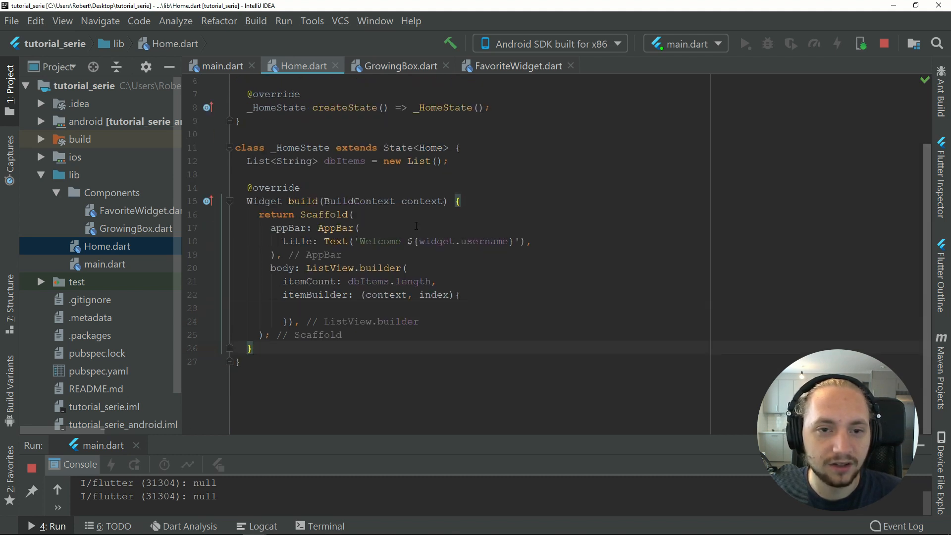
{"action": "mouse_move", "coordinate": [547, 323]}
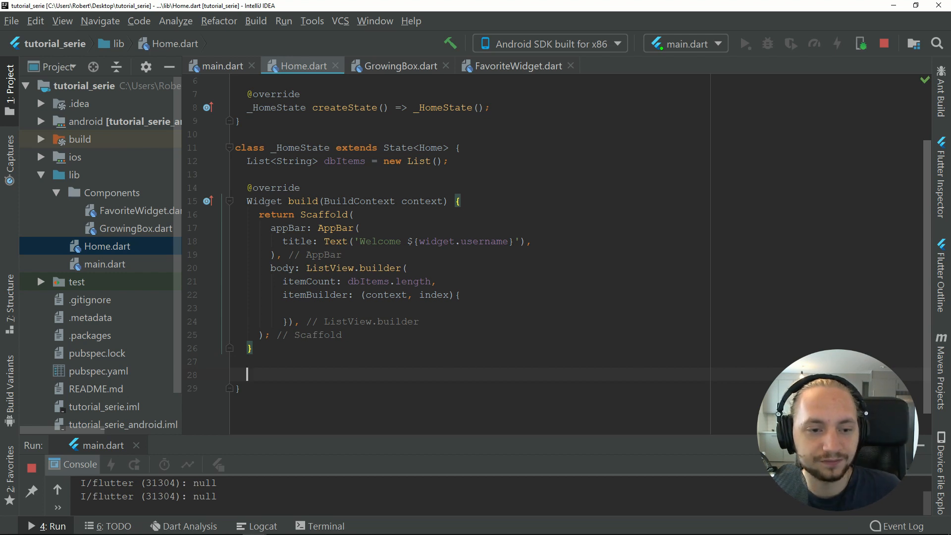
- Write getItems() awaiting Future.delayed(Duration(seconds: 1)) and apply the 'Add async modifier' fix
{"action": "type", "text": "getItems"}
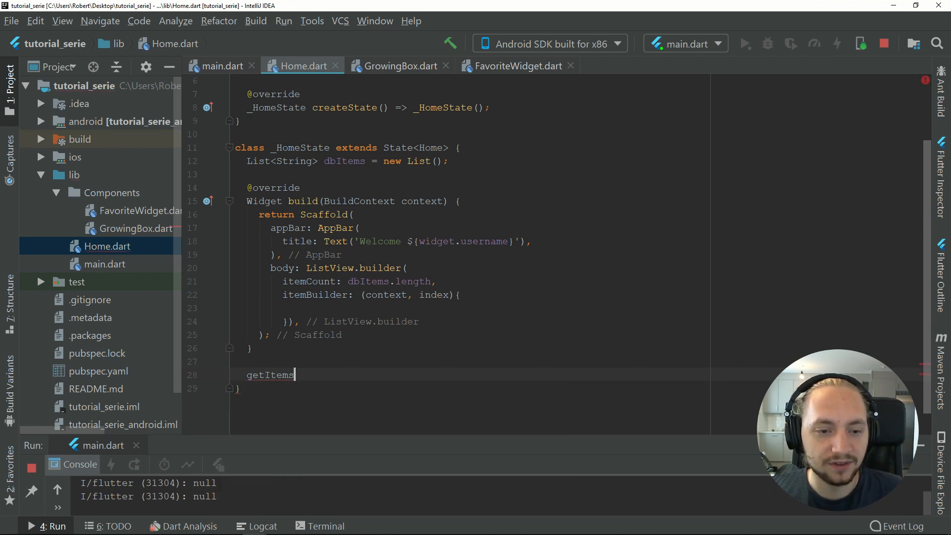
{"action": "type", "text": "(){"}
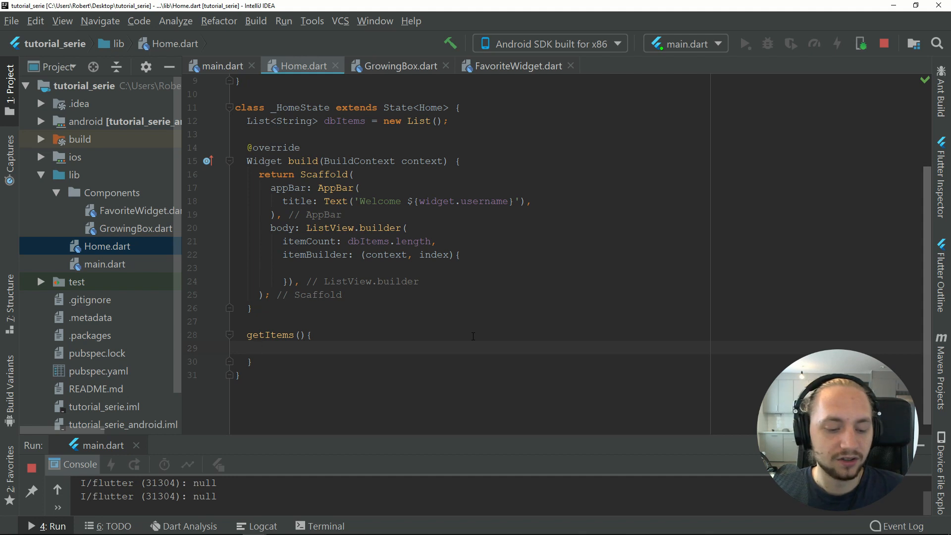
{"action": "type", "text": "Future."}
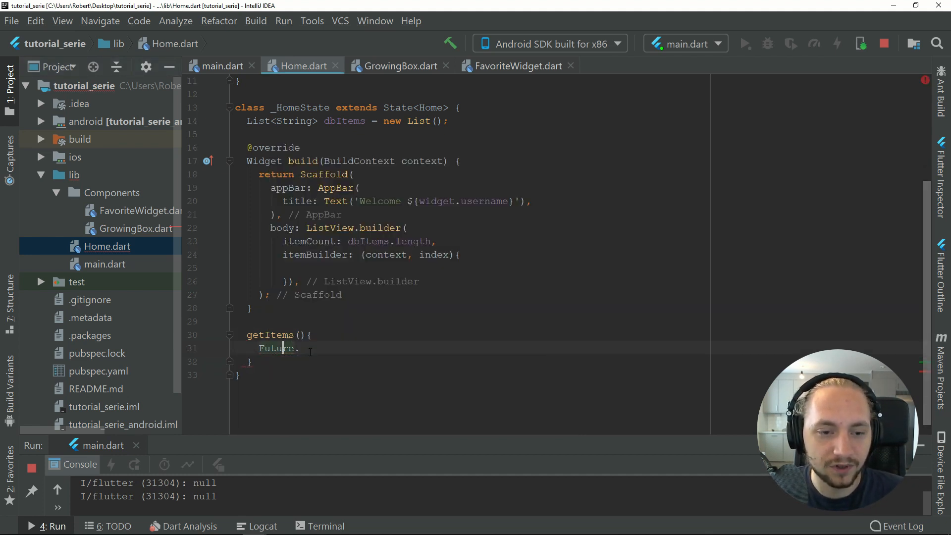
{"action": "type", "text": "delayed(duration)"}
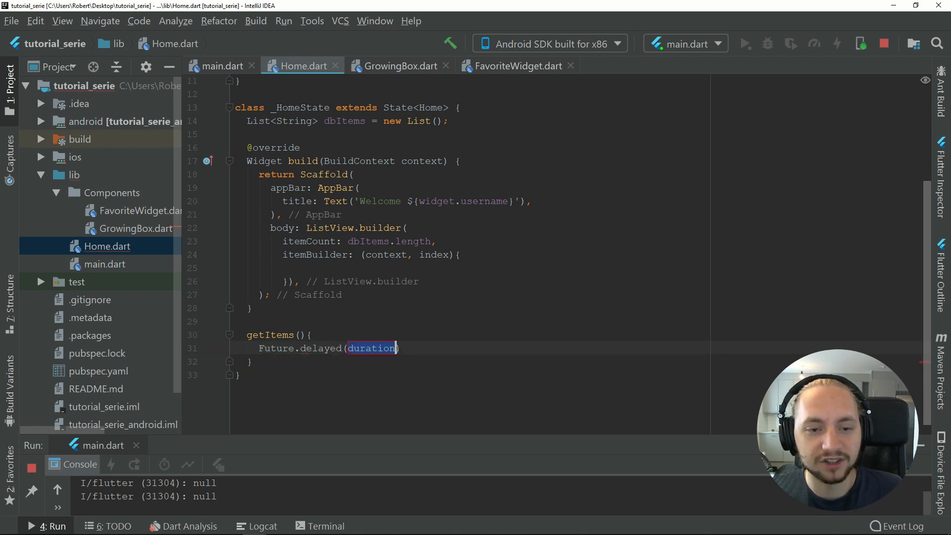
{"action": "type", "text": "Dura"}
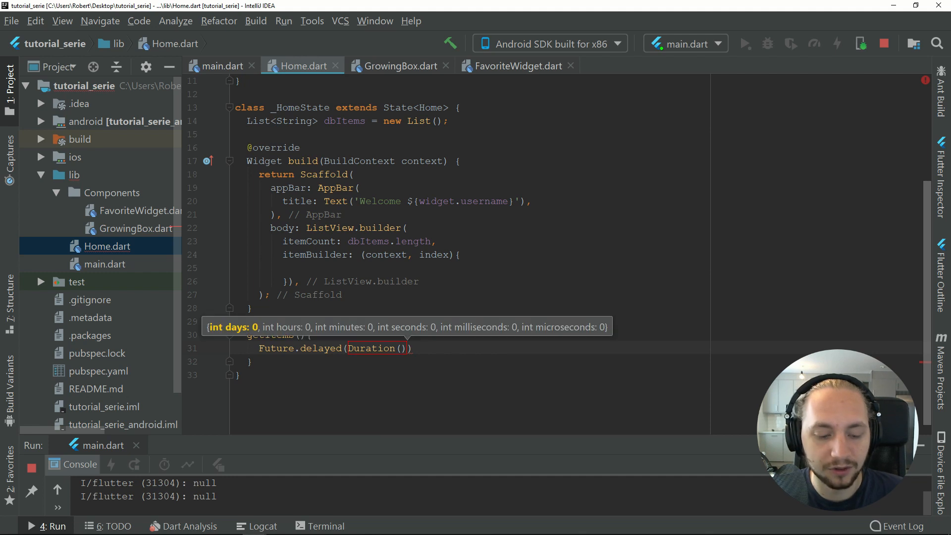
{"action": "type", "text": "seconds:"}
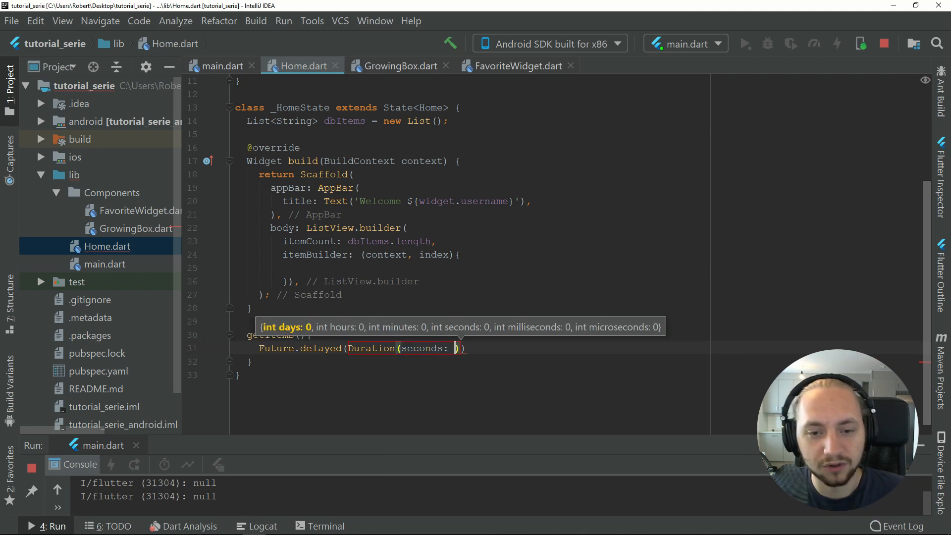
{"action": "type", "text": "1)"}
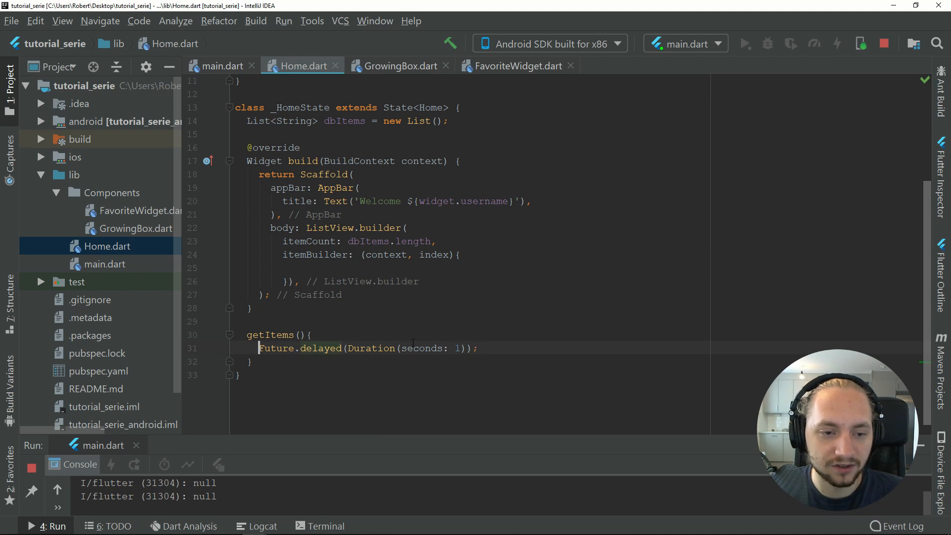
{"action": "type", "text": "await"}
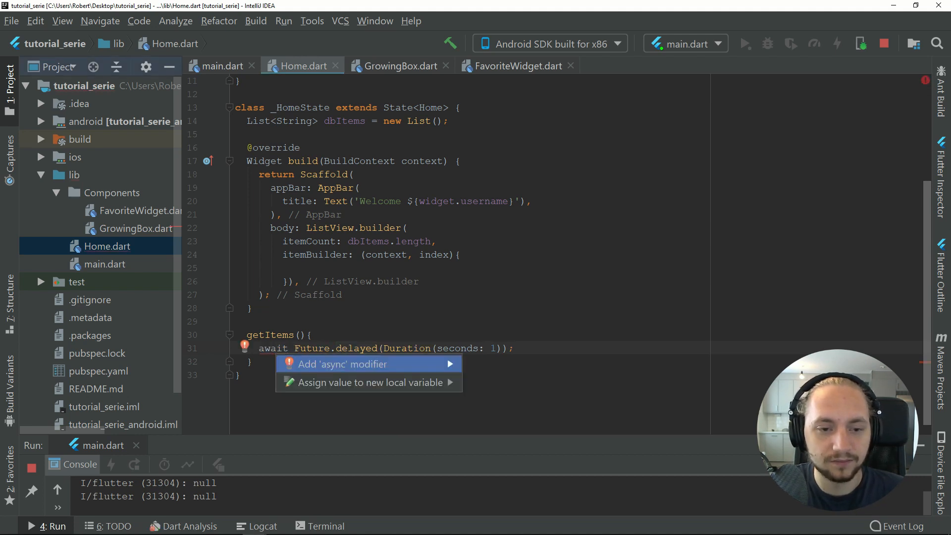
{"action": "left_click", "coordinate": [362, 364]}
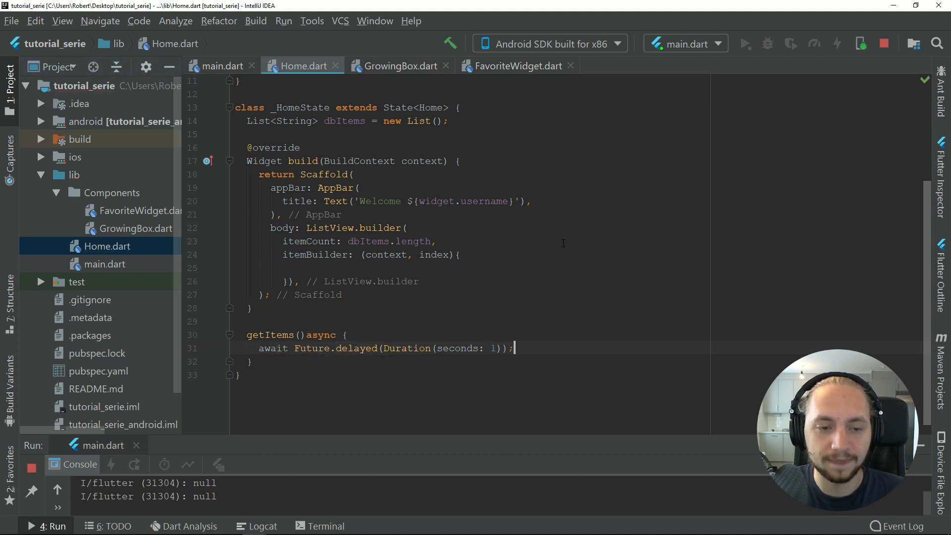
- Add List<String> fetchedList = ['First item' … 'Fifth item'] inside getItems
{"action": "key", "text": "Enter"}
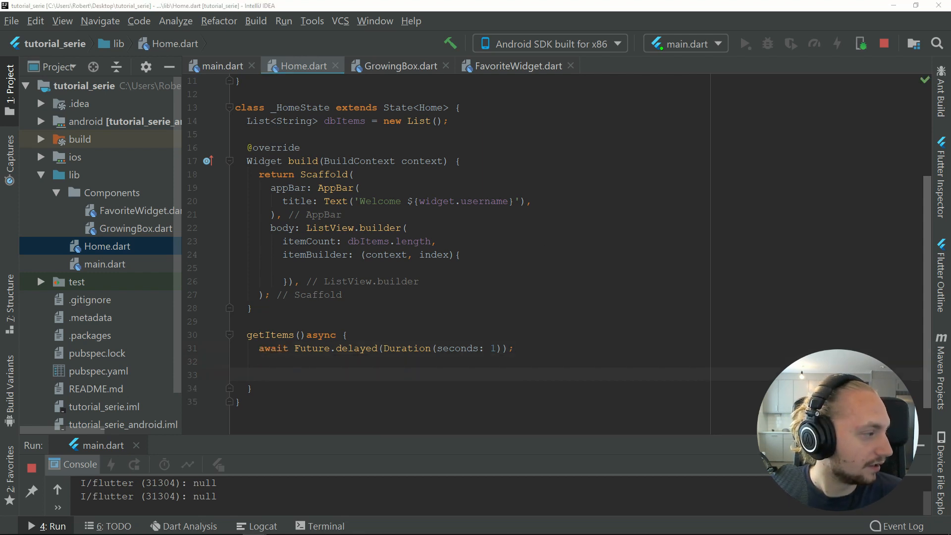
{"action": "type", "text": "List<String> fetchedList = ['First item', 'Second item', 'Third item', 'Fourth item', 'Fifth item'];"}
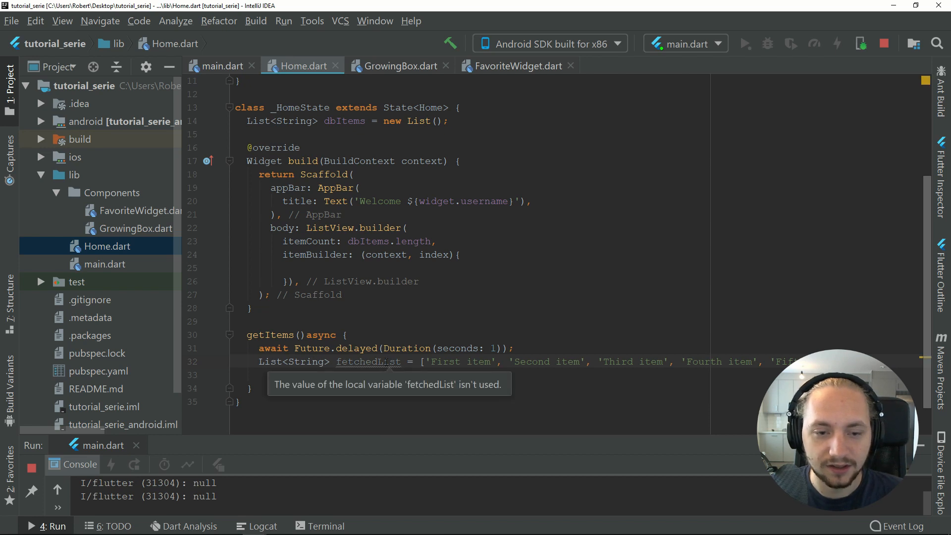
{"action": "double_click", "coordinate": [369, 361]}
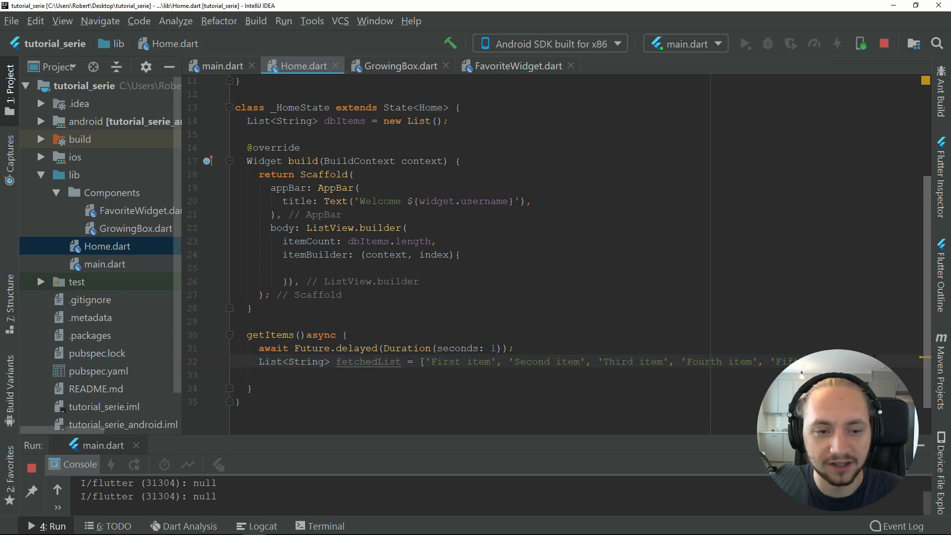
{"action": "key", "text": "Enter"}
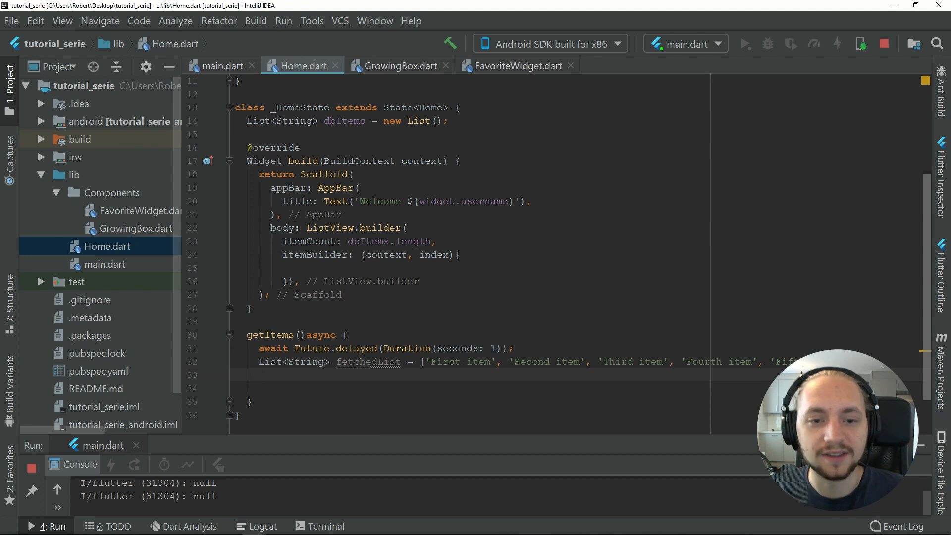
- Add setState(() { dbItems.addAll(fetchedList); }) below the fetched list
{"action": "scroll", "scroll_direction": "down", "scroll_amount": 3}
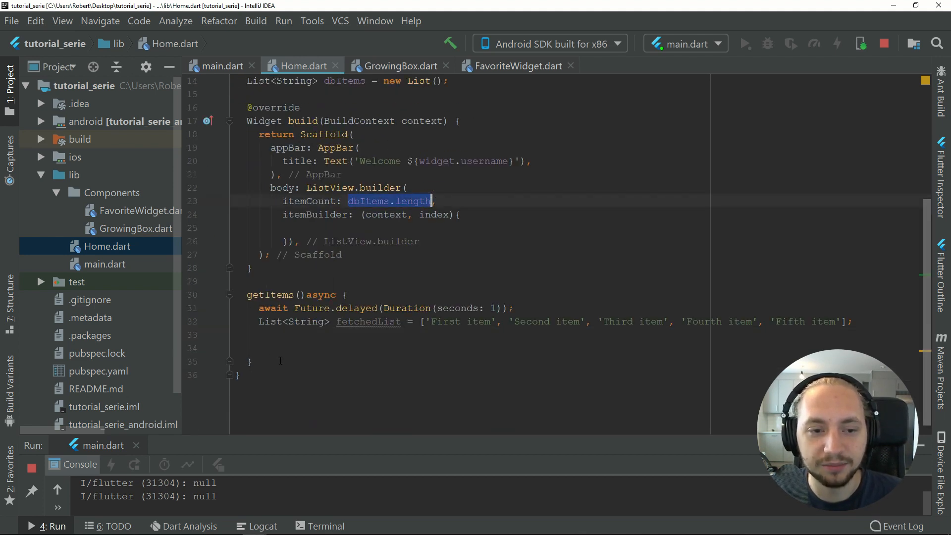
{"action": "type", "text": "setState(() {"}
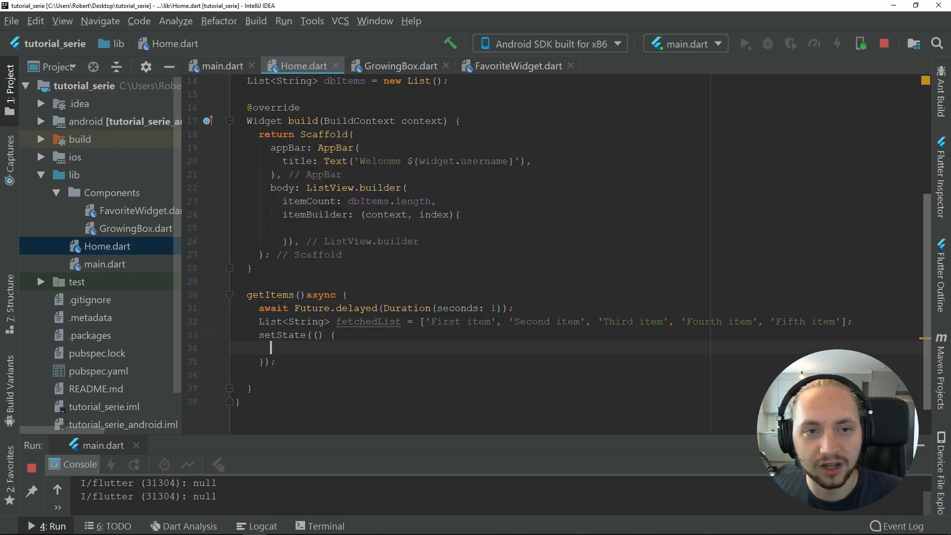
{"action": "type", "text": "dbItems.addAll(f"}
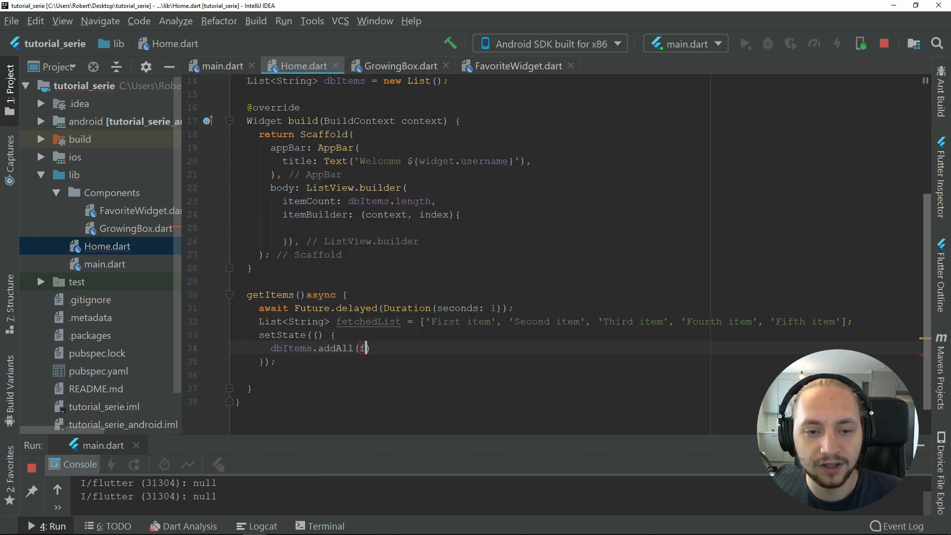
{"action": "type", "text": "etchedList"}
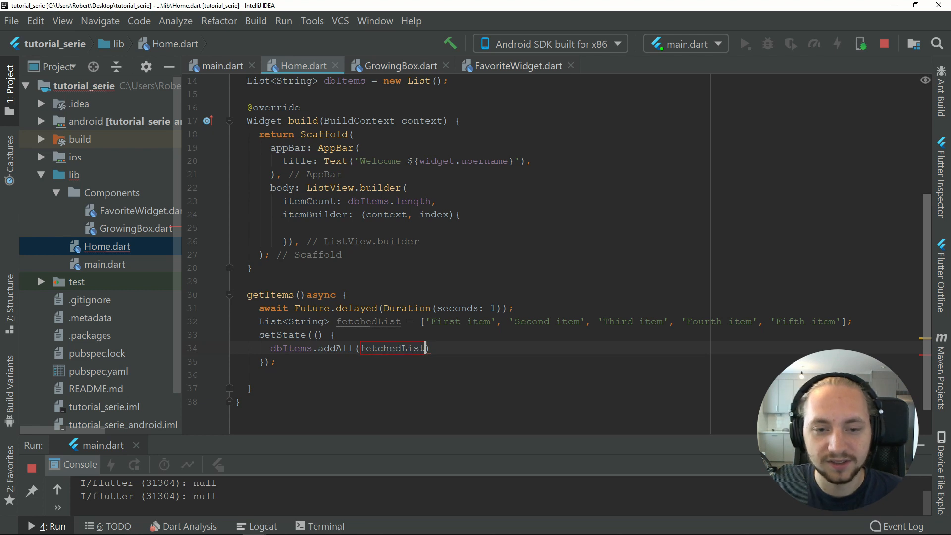
{"action": "type", "text": ";"}
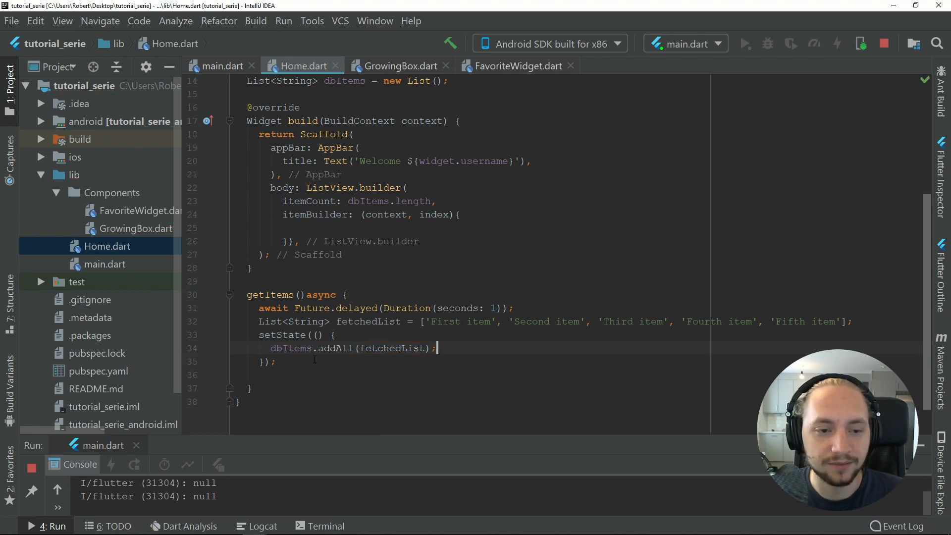
{"action": "key", "text": "Backspace"}
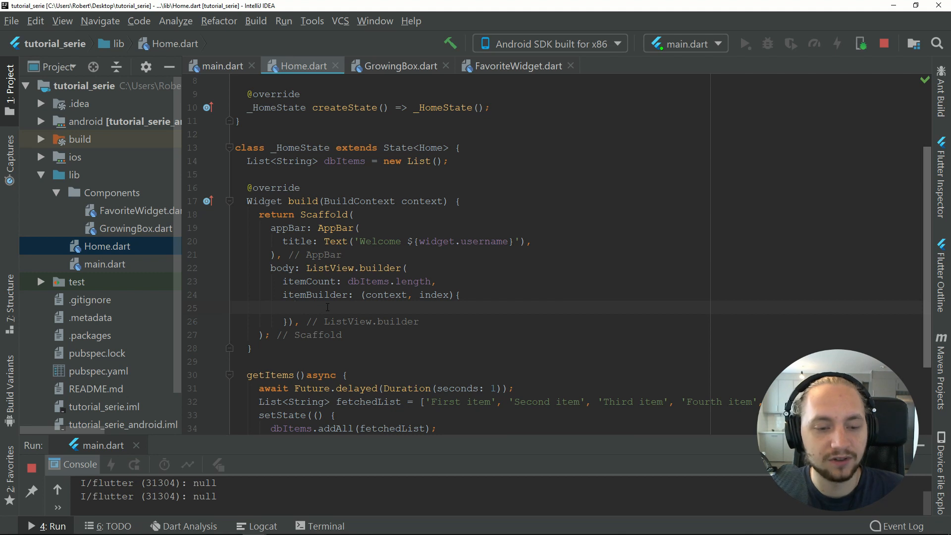
- Make the itemBuilder return ListTile(); using autocomplete
{"action": "type", "text": "return"}
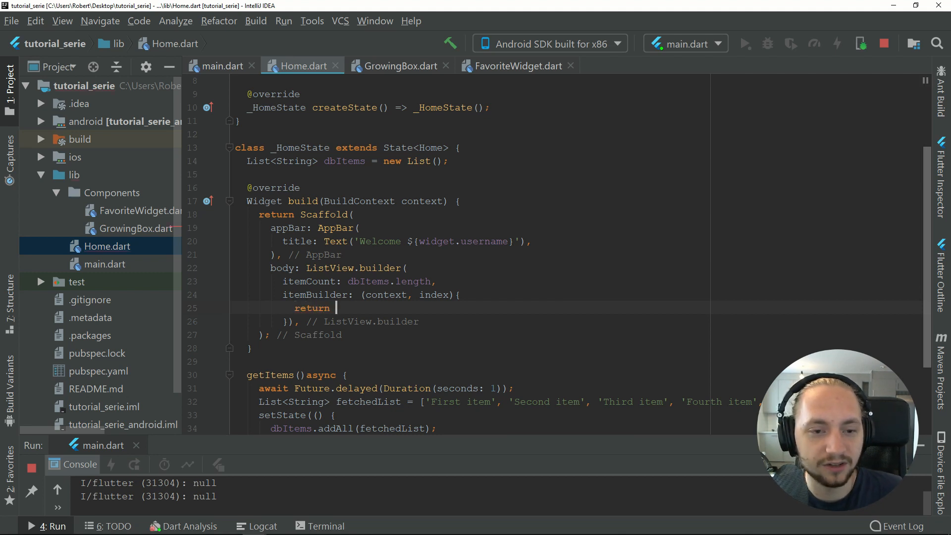
{"action": "type", "text": "List"}
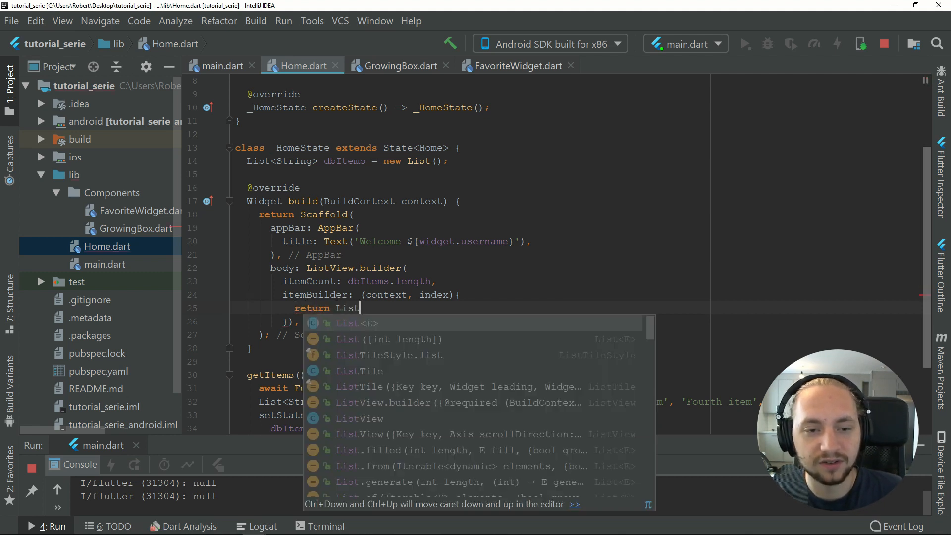
{"action": "type", "text": "Tile("}
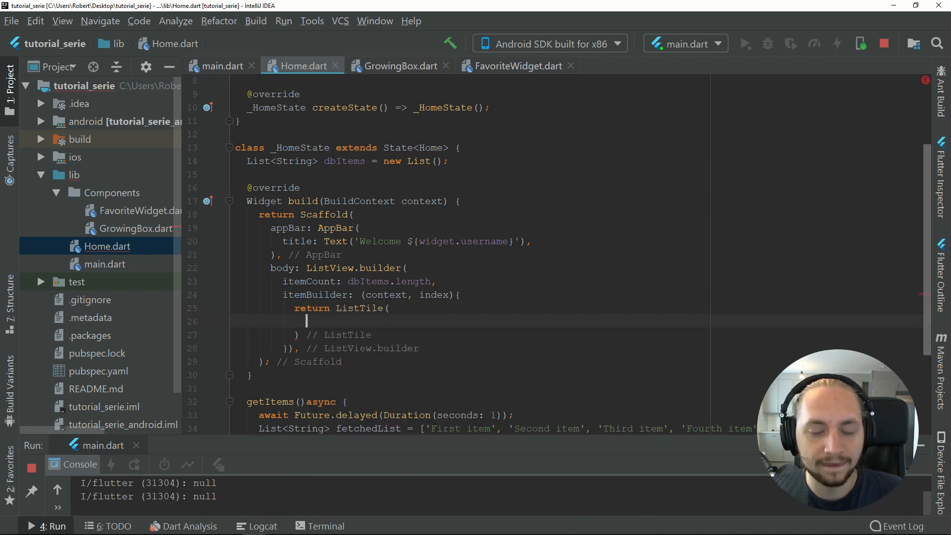
{"action": "type", "text": ";"}
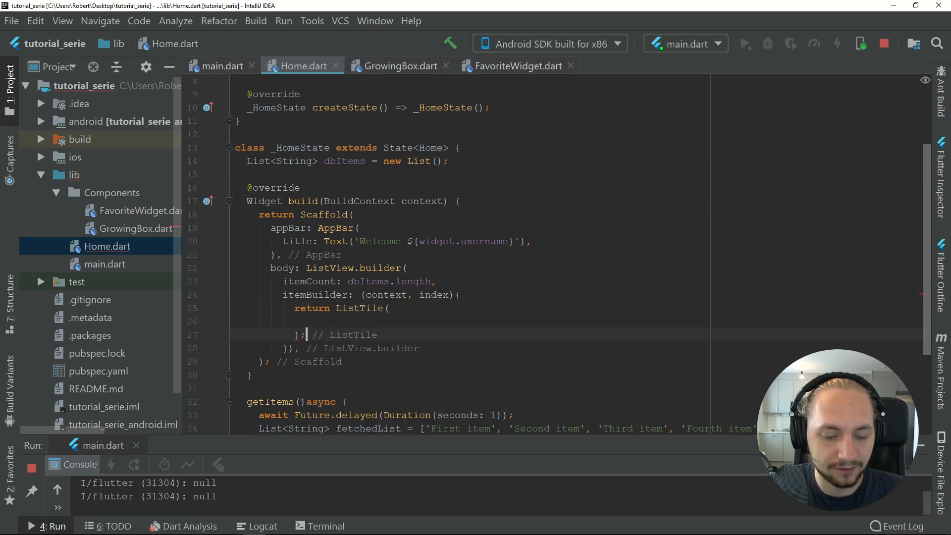
{"action": "type", "text": "t"}
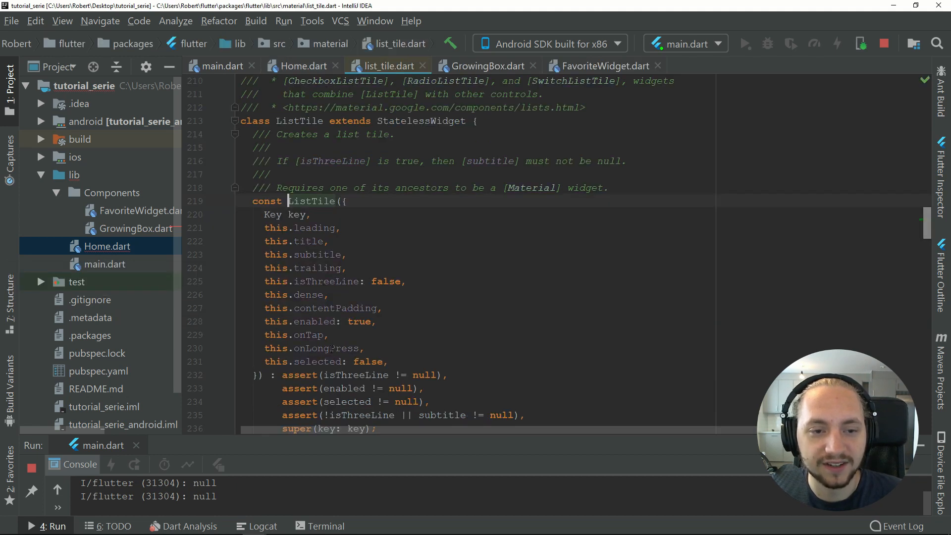
- Inspect ListTile's title parameter and give each tile title: Text(dbItems[index])
{"action": "double_click", "coordinate": [308, 241]}
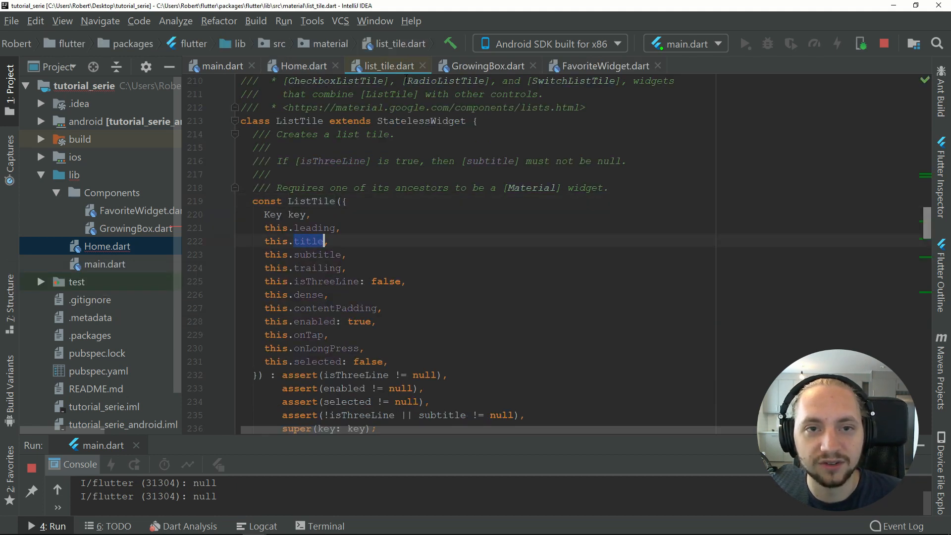
{"action": "left_click", "coordinate": [304, 66]}
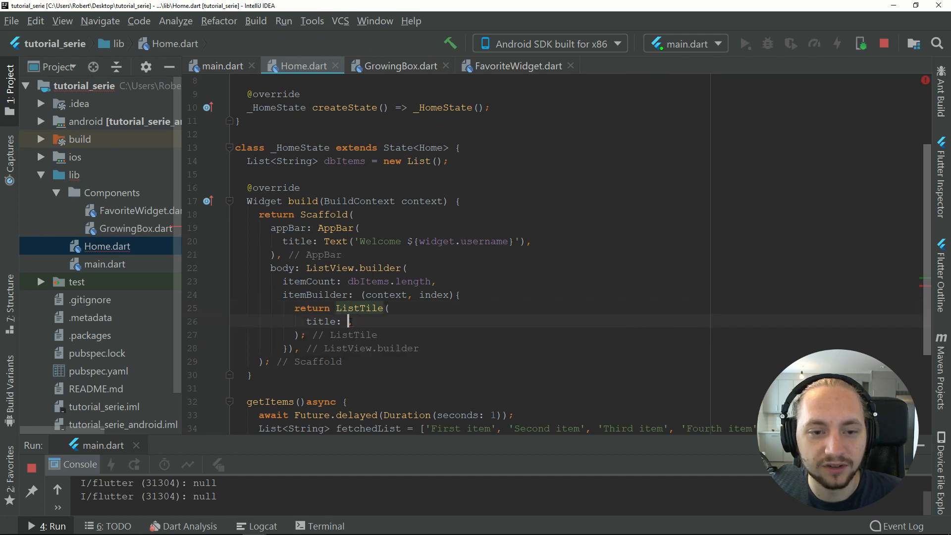
{"action": "type", "text": "()"}
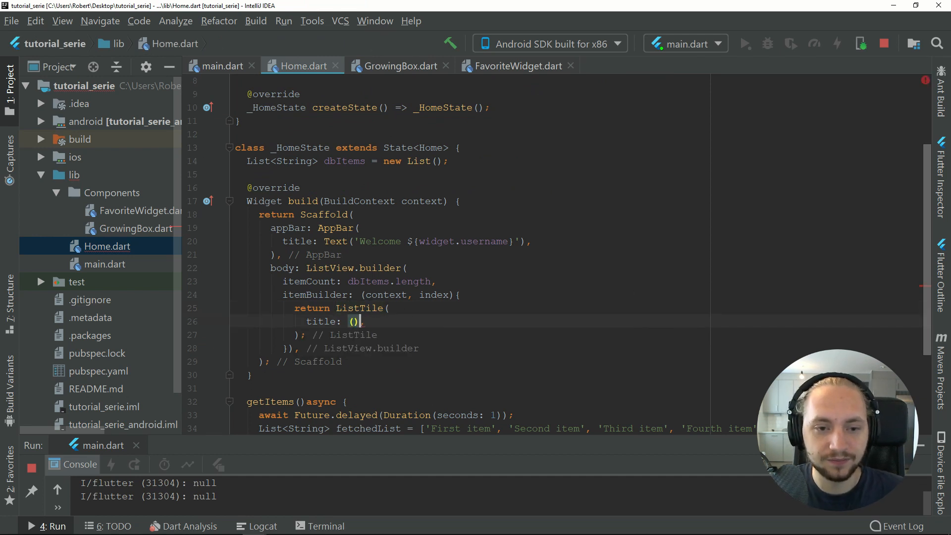
{"action": "type", "text": "Text"}
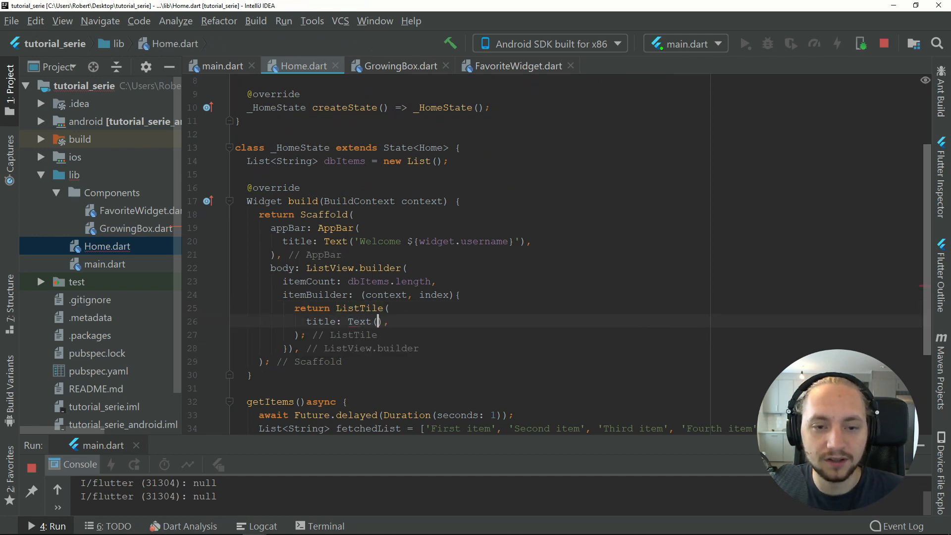
{"action": "type", "text": "dbItems"}
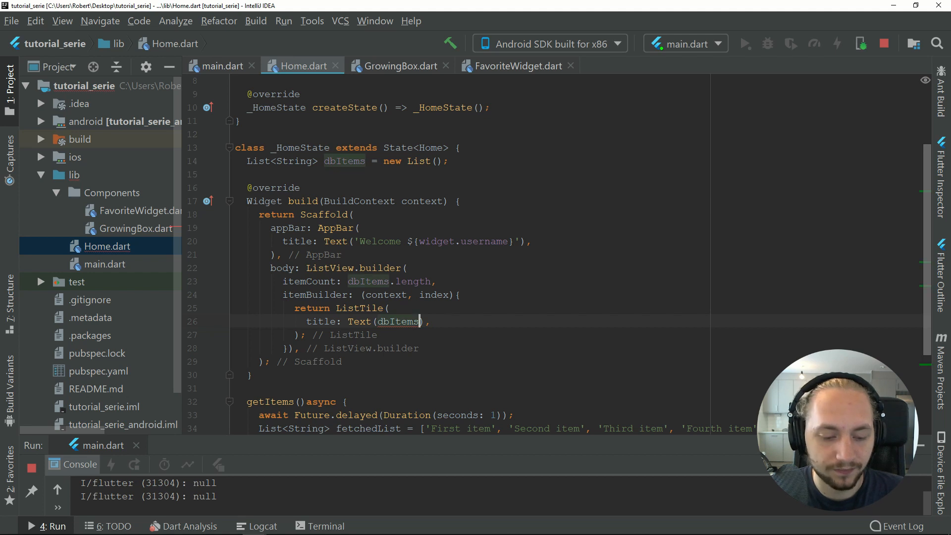
{"action": "type", "text": "["}
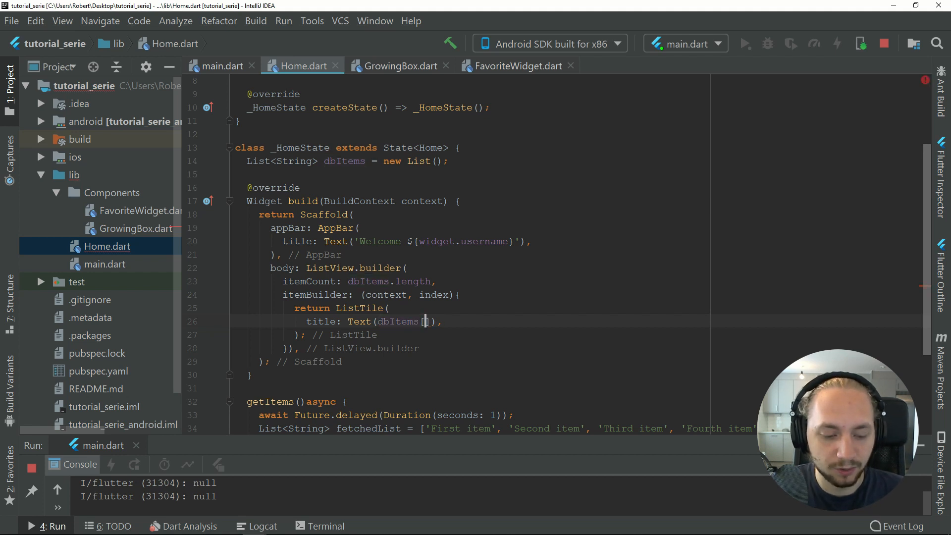
{"action": "type", "text": "identical(a, b)"}
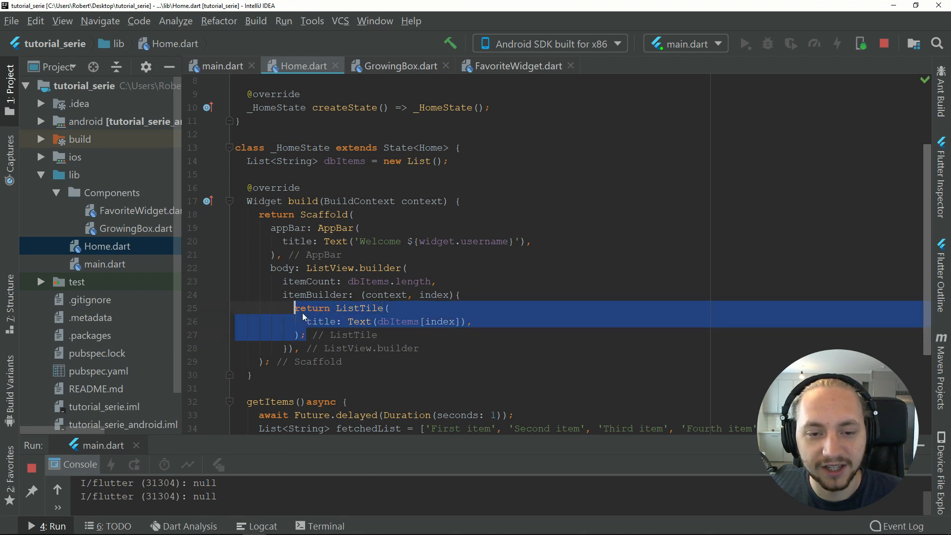
{"action": "left_click", "coordinate": [472, 321]}
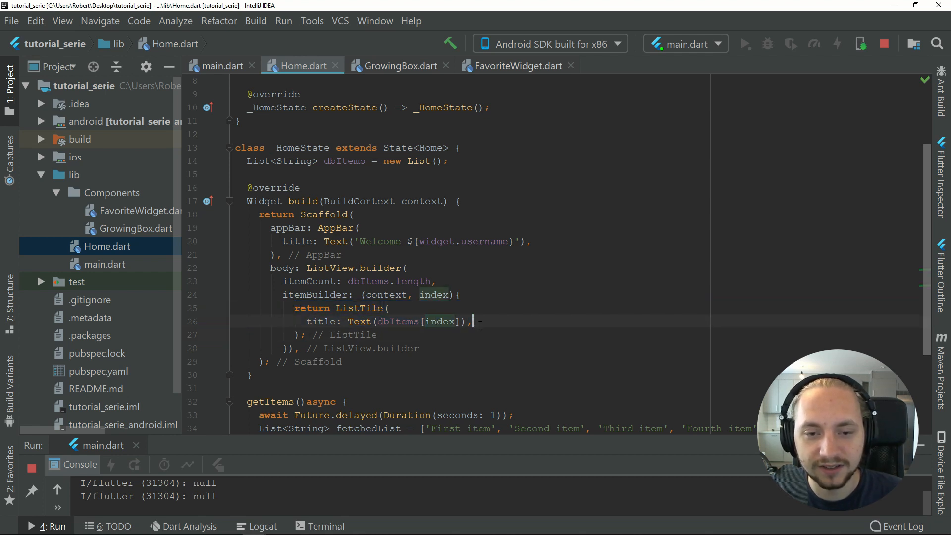
{"action": "double_click", "coordinate": [439, 321]}
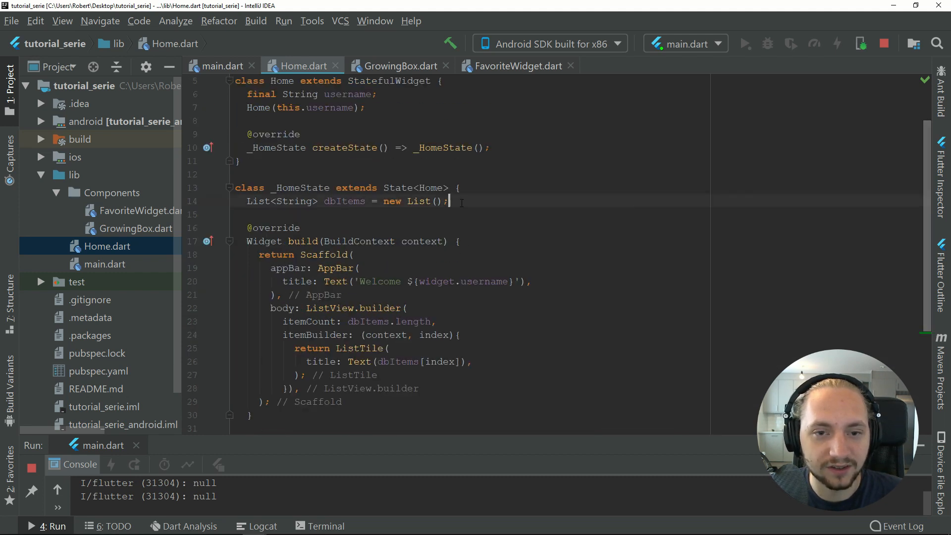
- Override initState in the Home state, calling getItems() before super.initState()
{"action": "type", "text": "initState() {"}
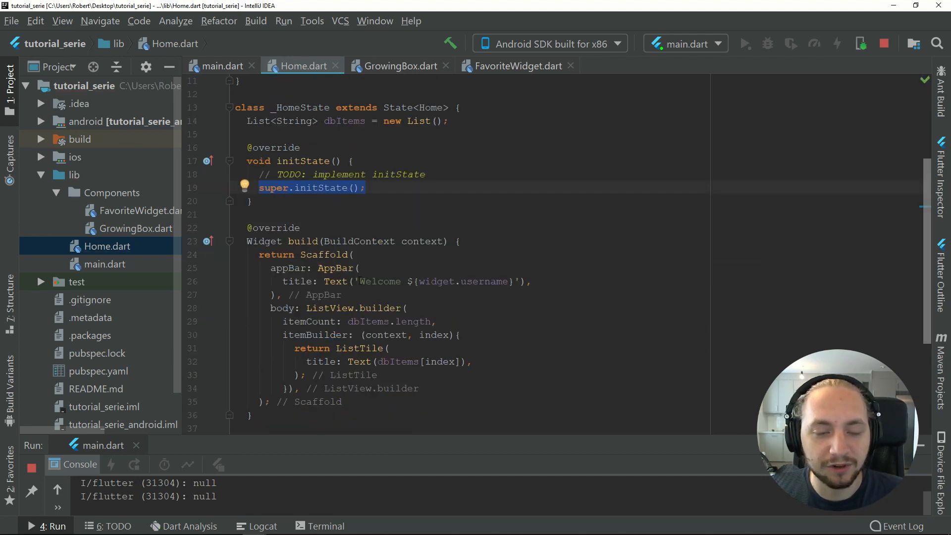
{"action": "left_click", "coordinate": [366, 188]}
{"action": "type", "text": "getItems();"}
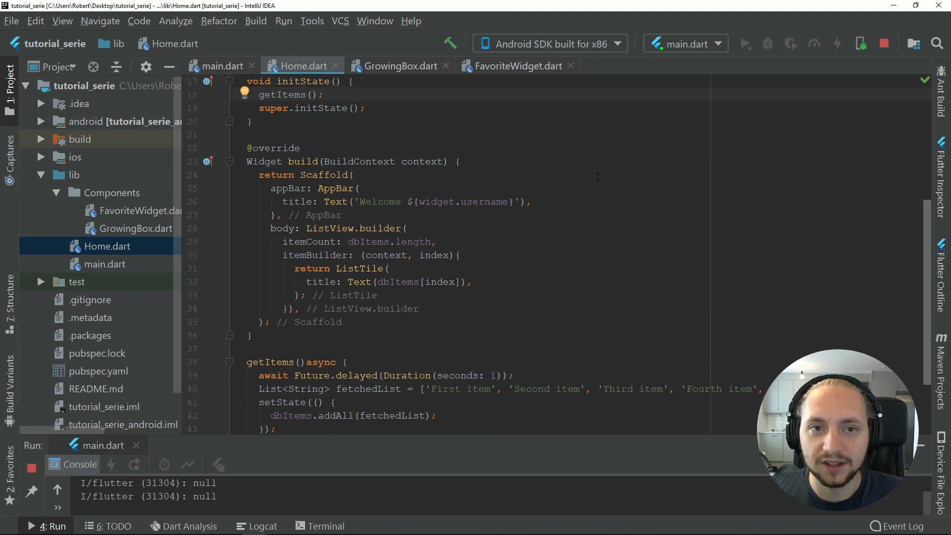
- Sign in as 'Rober', view the First–Fifth item list, then return to the code
{"action": "left_click", "coordinate": [745, 44]}
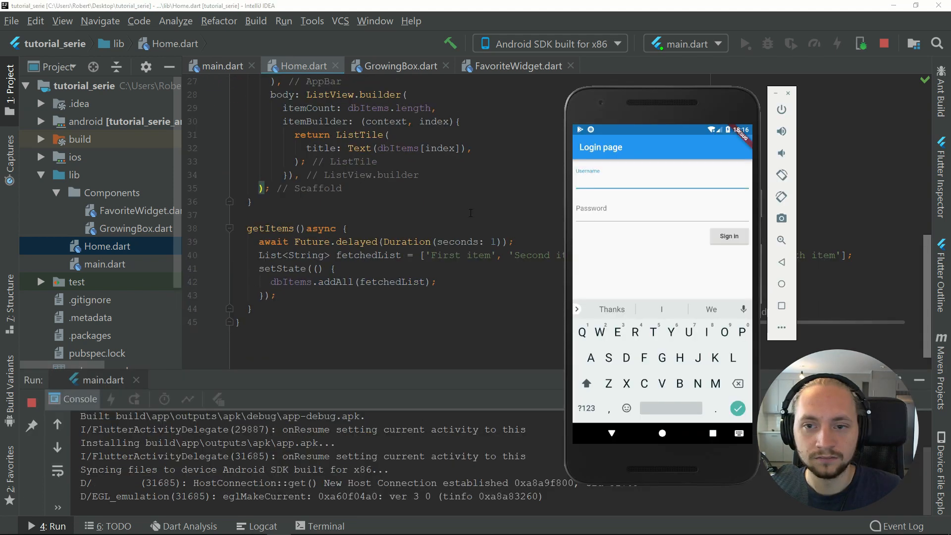
{"action": "type", "text": "Rober"}
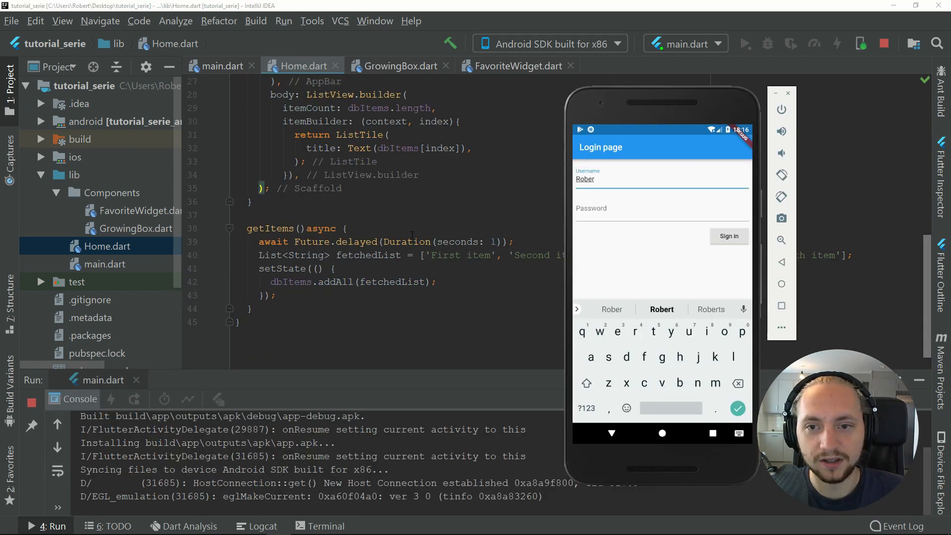
{"action": "type", "text": "asdfgasdg"}
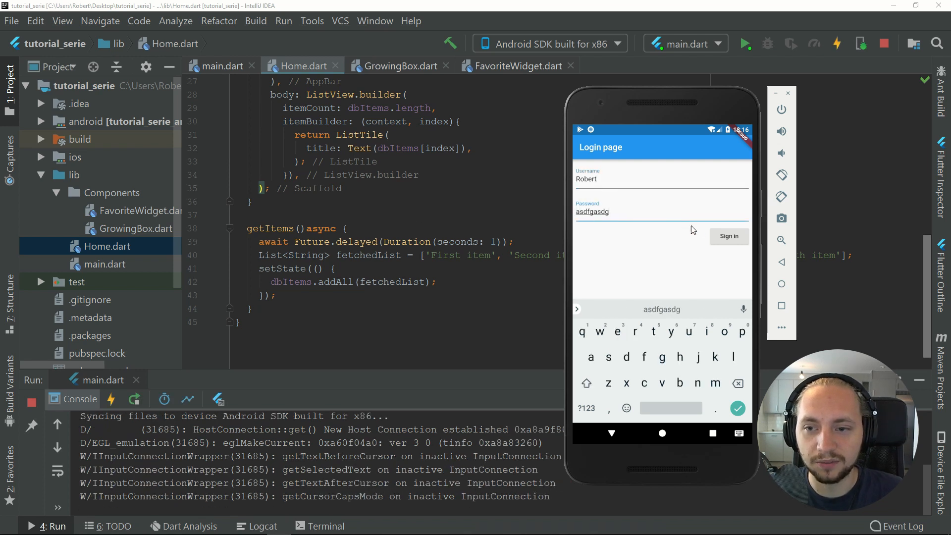
{"action": "left_click", "coordinate": [729, 236]}
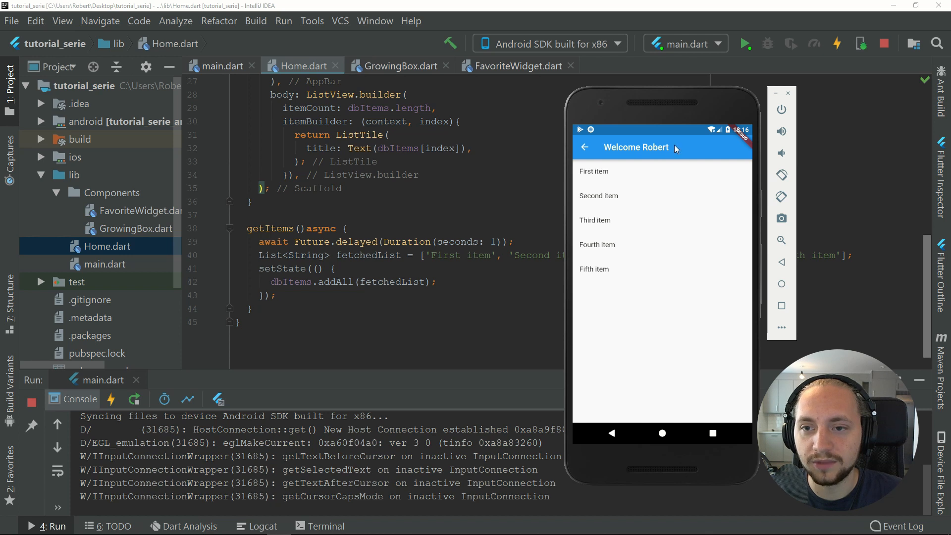
{"action": "mouse_move", "coordinate": [597, 322]}
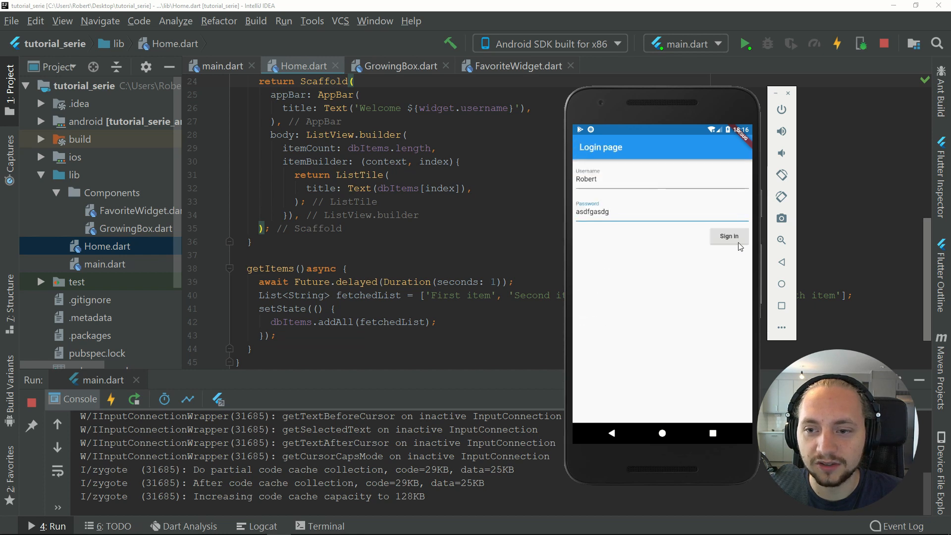
{"action": "left_click", "coordinate": [729, 236]}
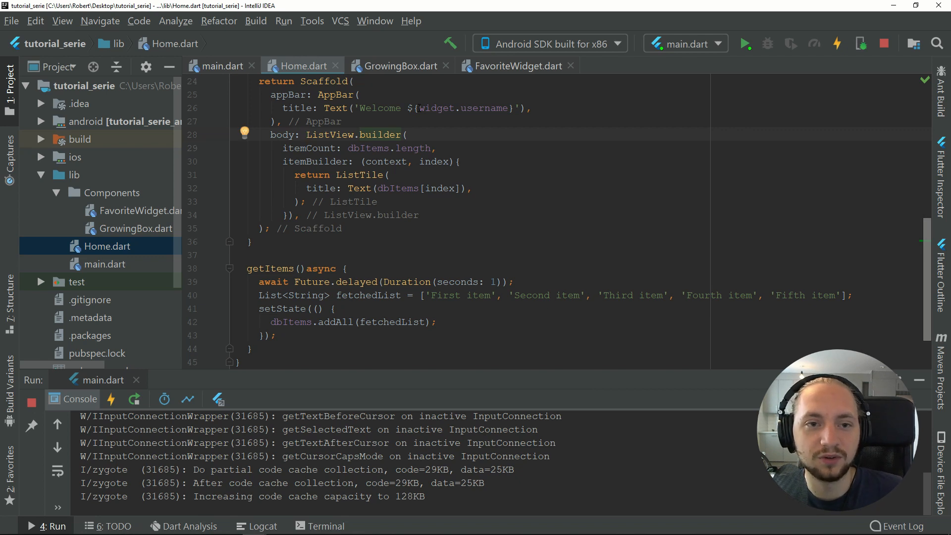
- Show the ListView only when dbItems.length != 0 using a conditional expression
{"action": "type", "text": "dbItems"}
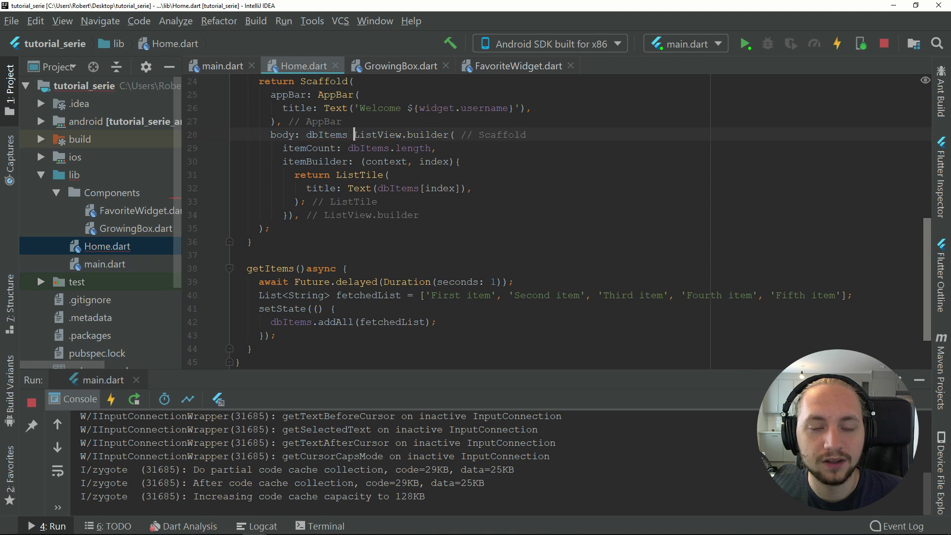
{"action": "type", "text": "!= 0"}
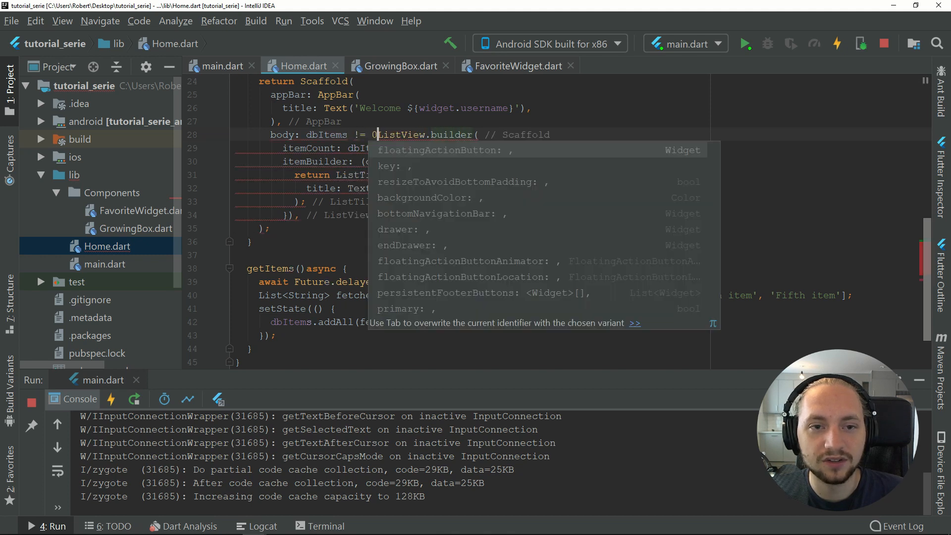
{"action": "type", "text": "?"}
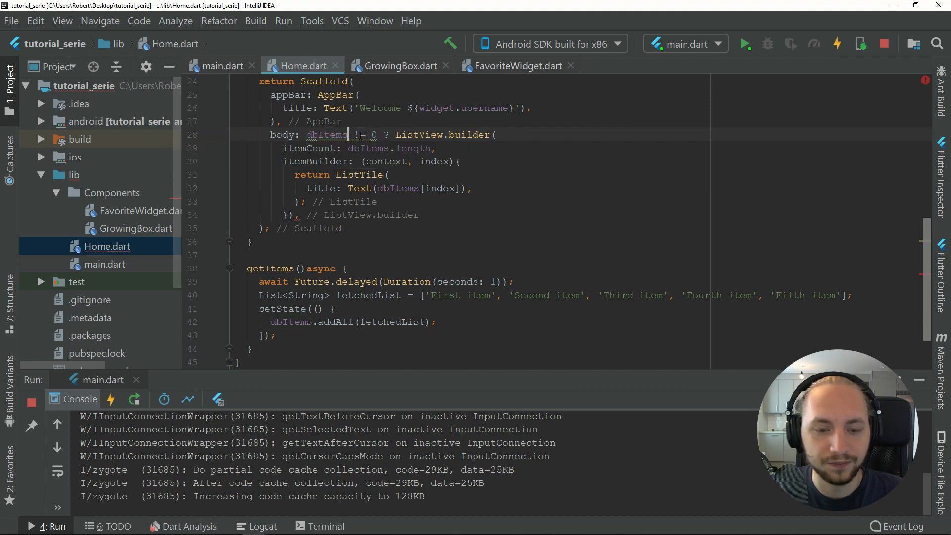
{"action": "type", "text": ".length"}
{"action": "left_click", "coordinate": [353, 215]}
{"action": "type", "text": " : "}
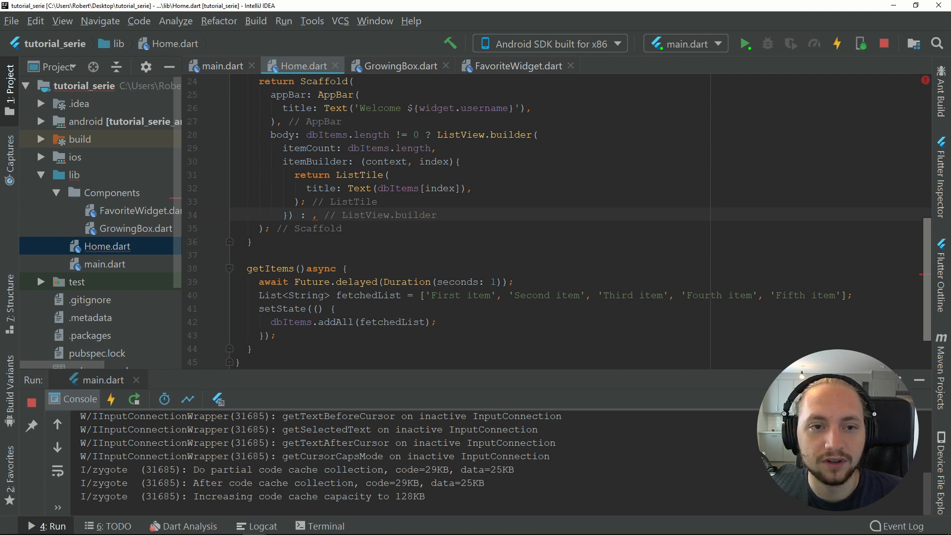
- Make the else branch Center(child: CircularProgressIndicator()) and hot reload
{"action": "type", "text": "Center"}
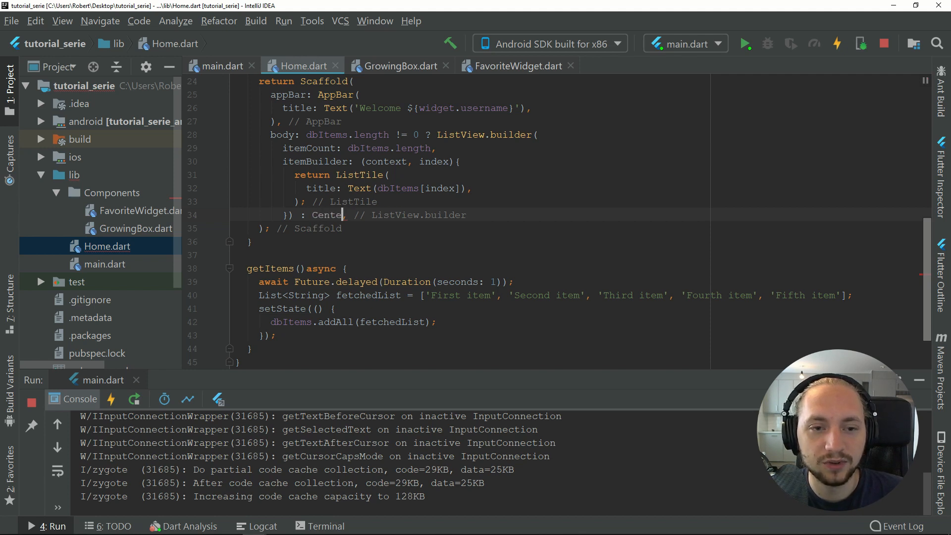
{"action": "type", "text": "()"}
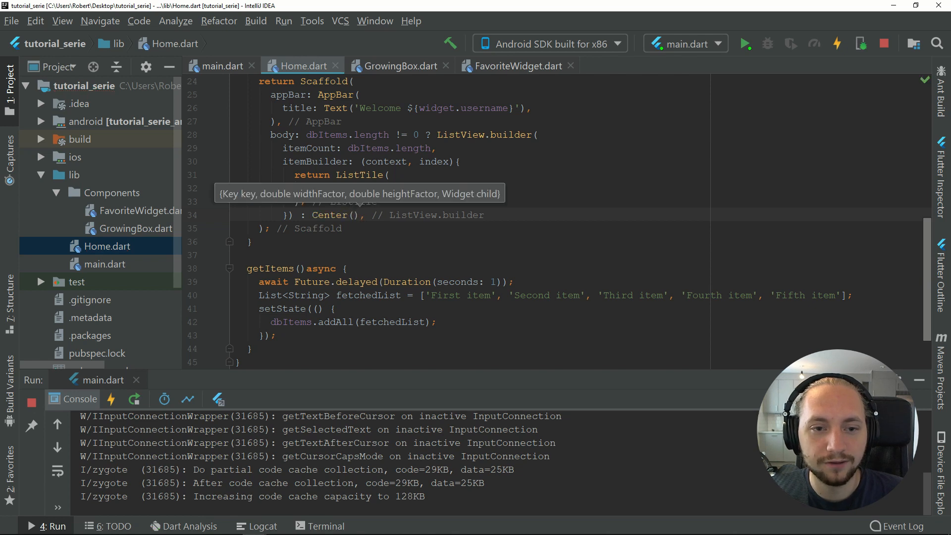
{"action": "type", "text": "child: ,"}
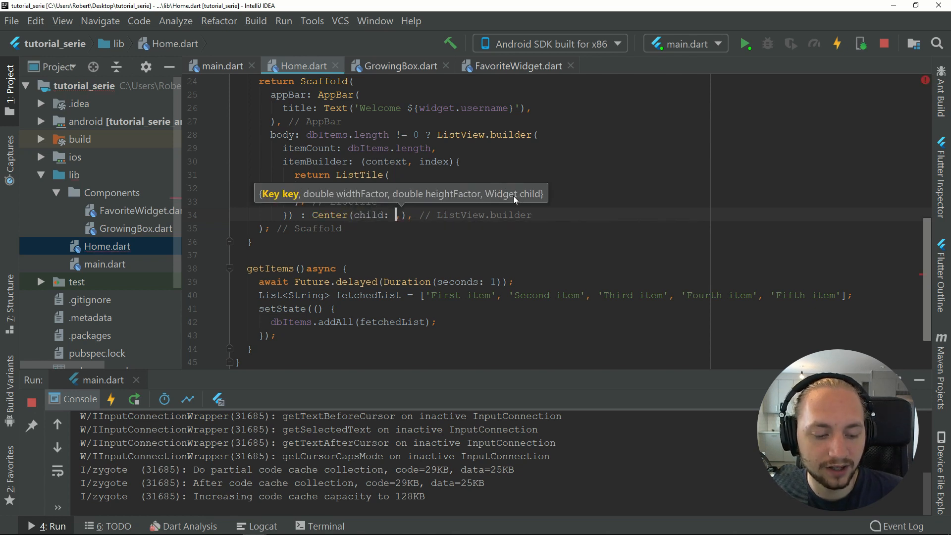
{"action": "type", "text": "cir"}
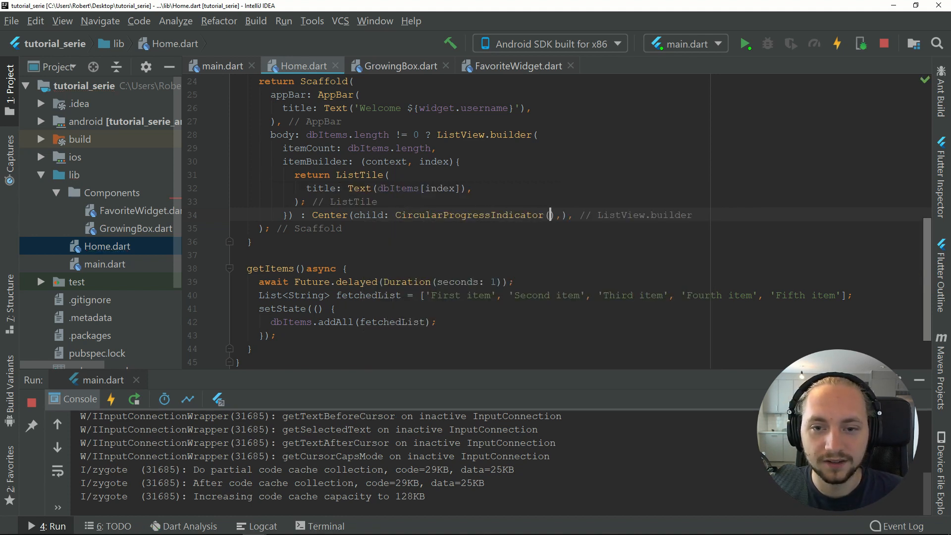
{"action": "left_click", "coordinate": [837, 44]}
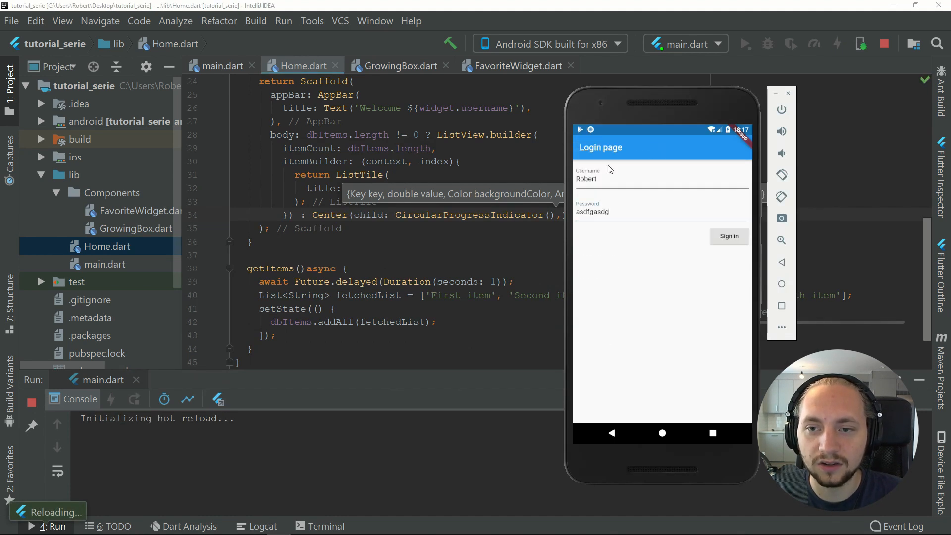
- Sign in on the reloaded app to open the Welcome Robert item list
{"action": "left_click", "coordinate": [626, 184]}
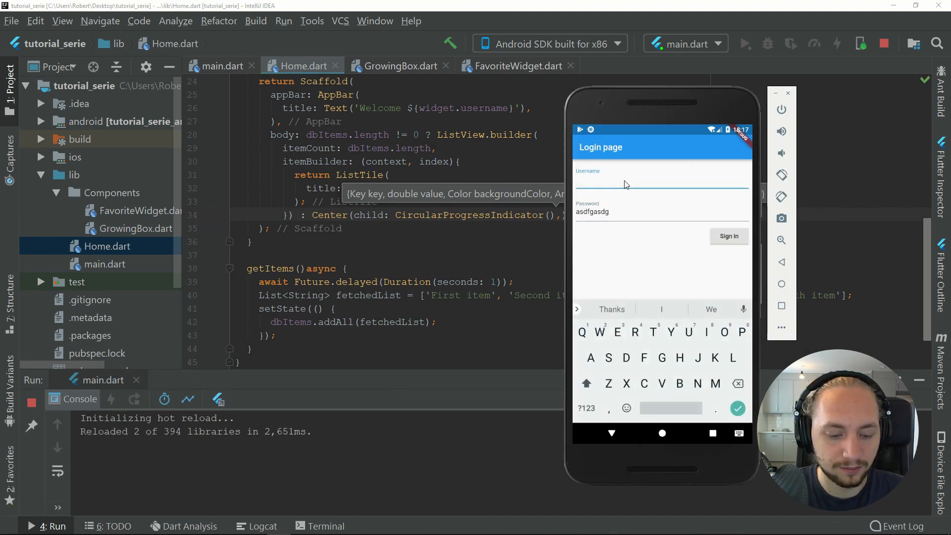
{"action": "left_click", "coordinate": [730, 236]}
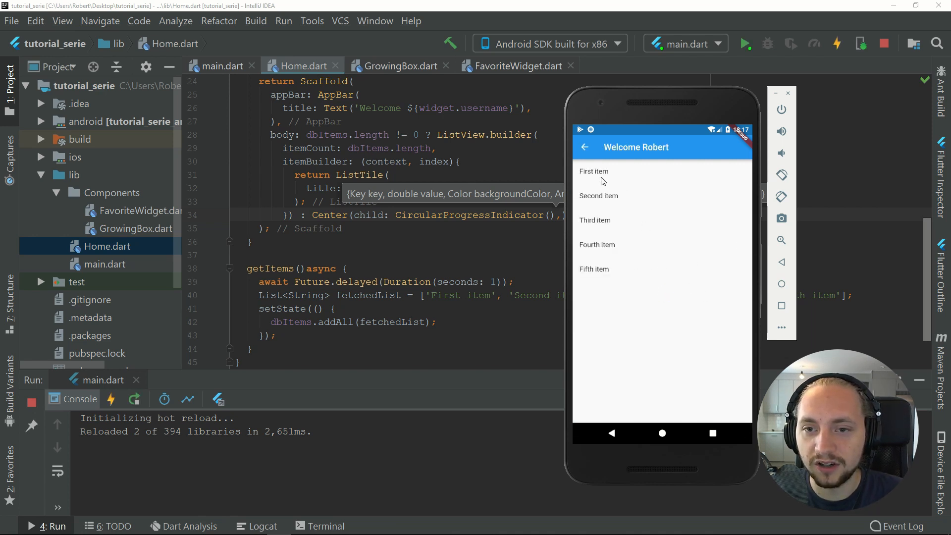
{"action": "mouse_move", "coordinate": [607, 199]}
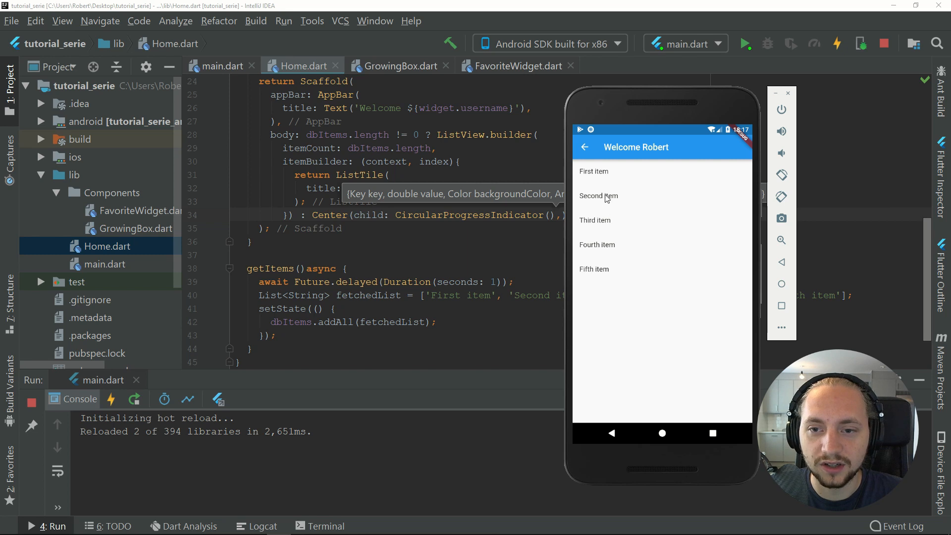
{"action": "mouse_move", "coordinate": [608, 212]}
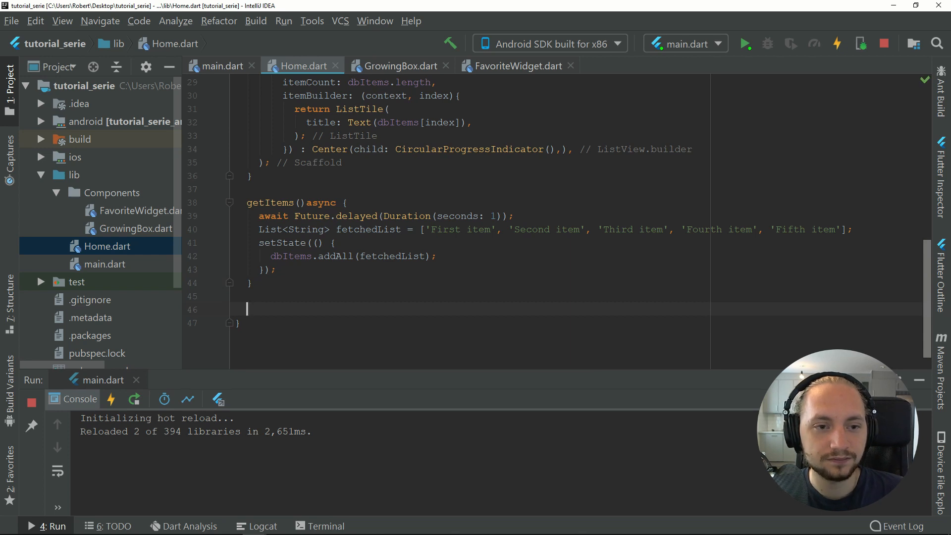
- Add an itemPress(String item) method that prints the item
{"action": "type", "text": "itemPres"}
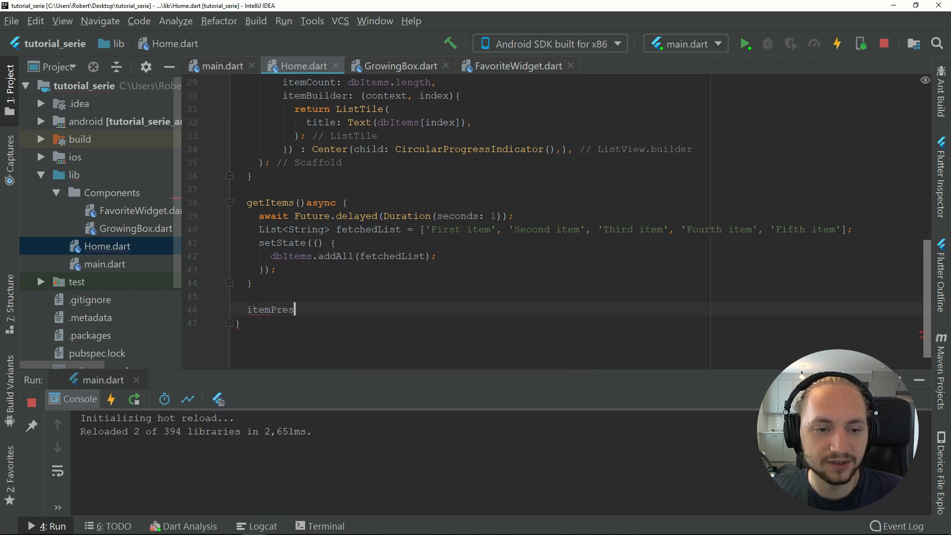
{"action": "type", "text": "s() {"}
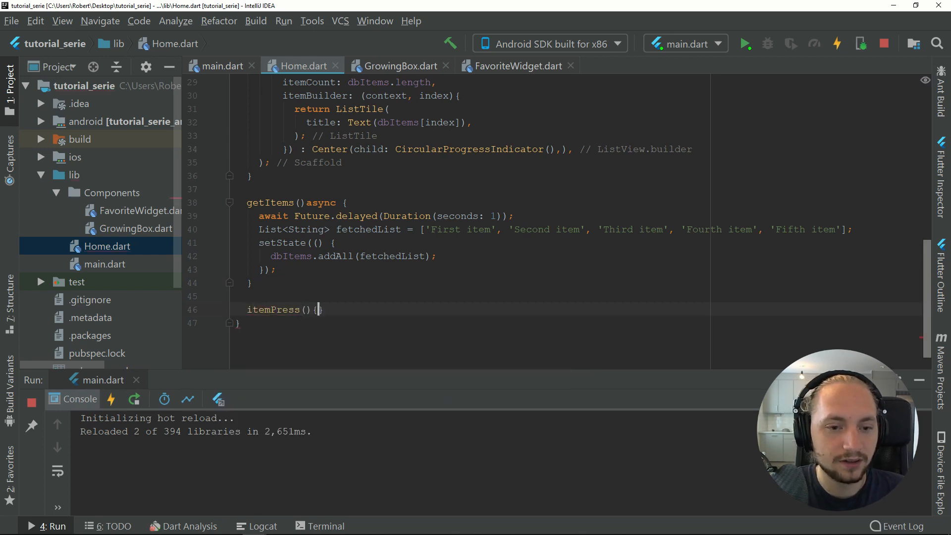
{"action": "type", "text": "S"}
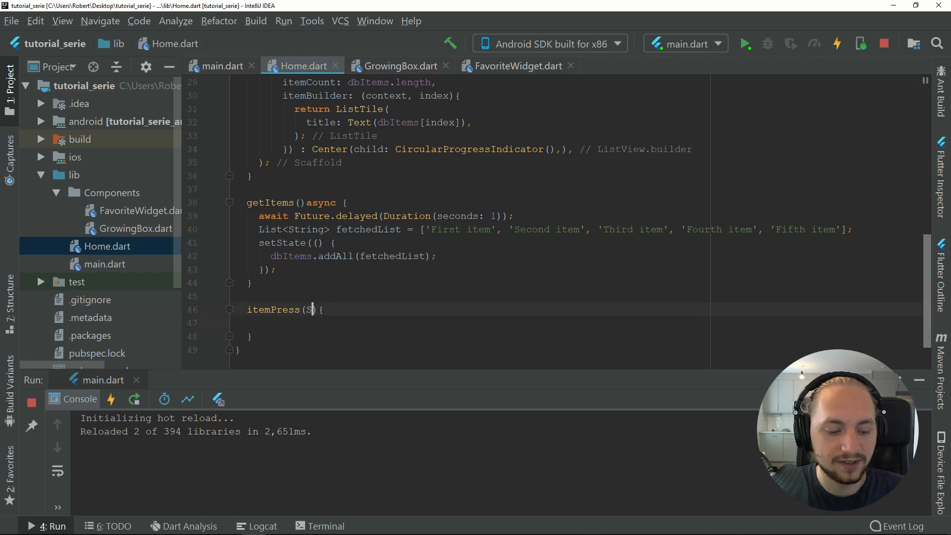
{"action": "type", "text": "tring"}
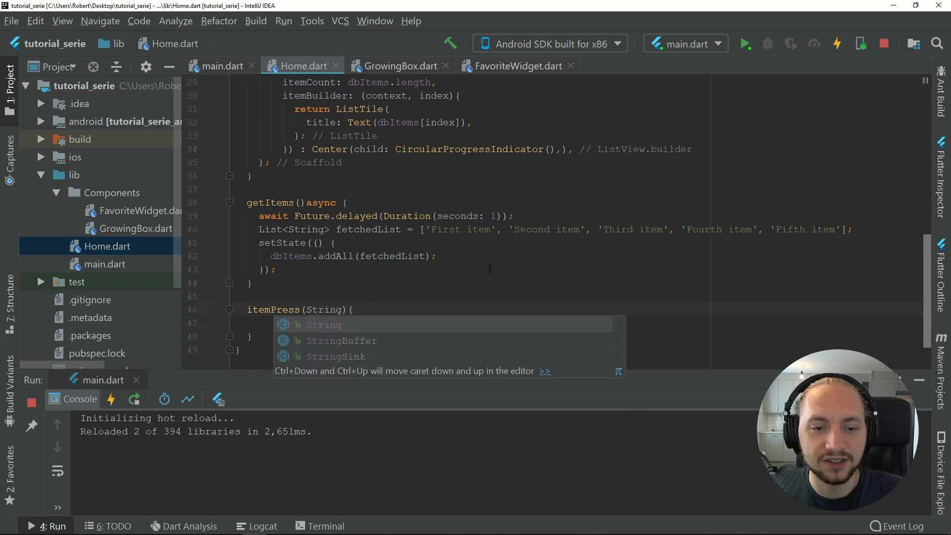
{"action": "type", "text": "item"}
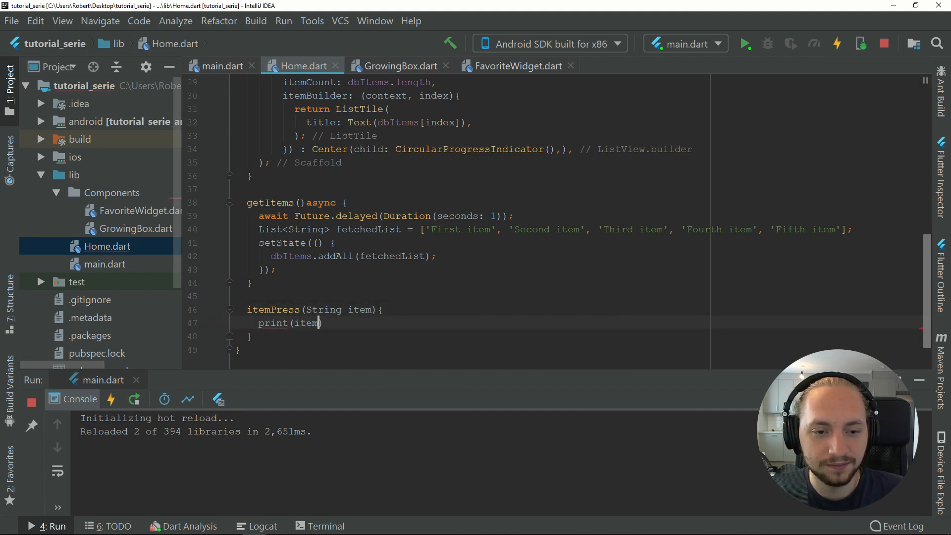
{"action": "type", "text": ");"}
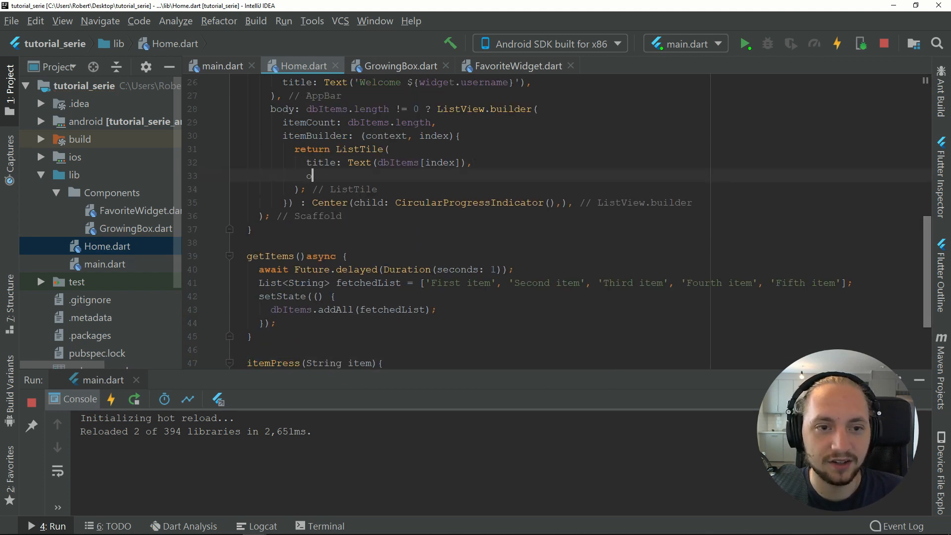
- Set each ListTile's onTap to () => itemPress(dbItems[index])
{"action": "type", "text": "onTap:"}
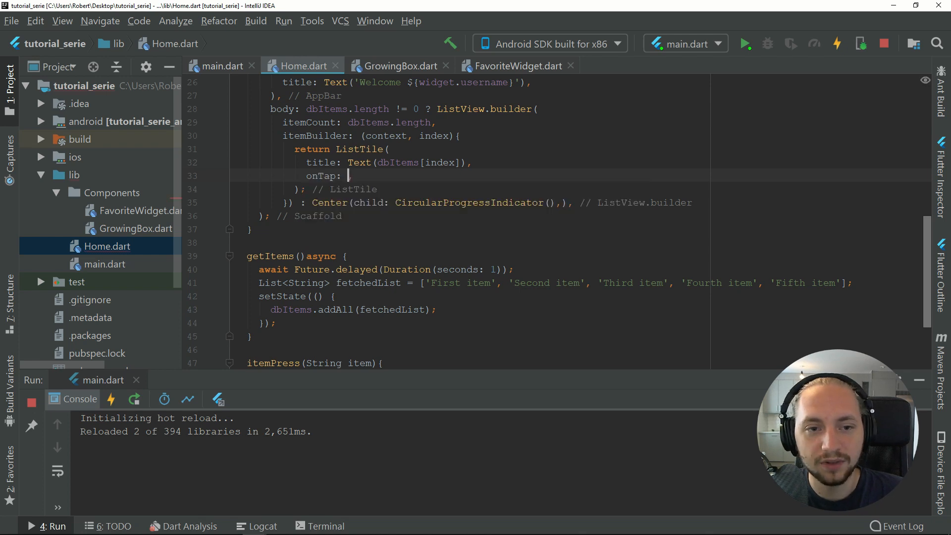
{"action": "type", "text": "itemPress()"}
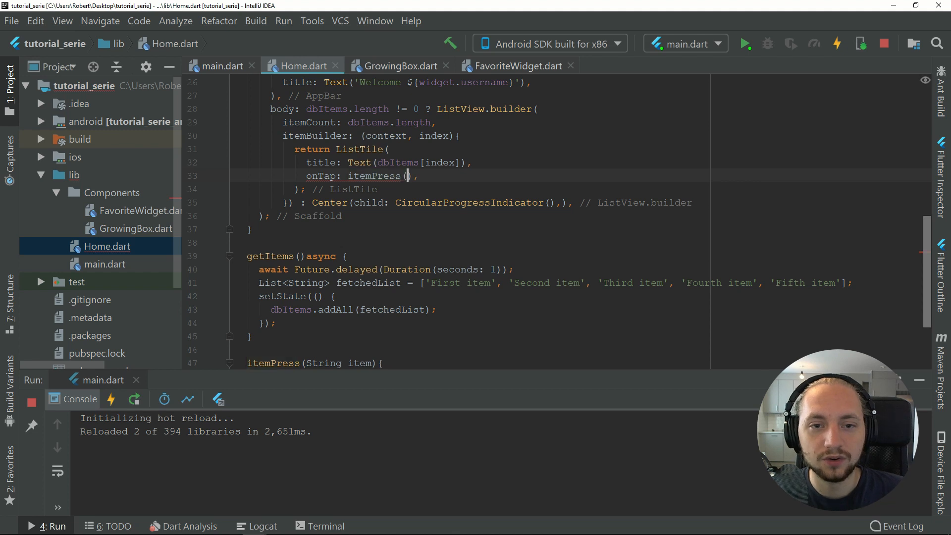
{"action": "type", "text": "dbItems["}
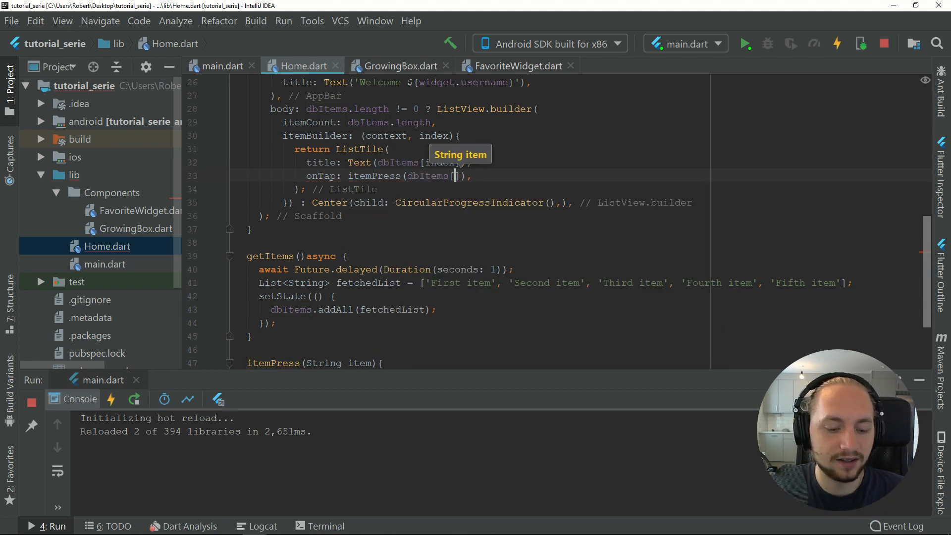
{"action": "type", "text": "index"}
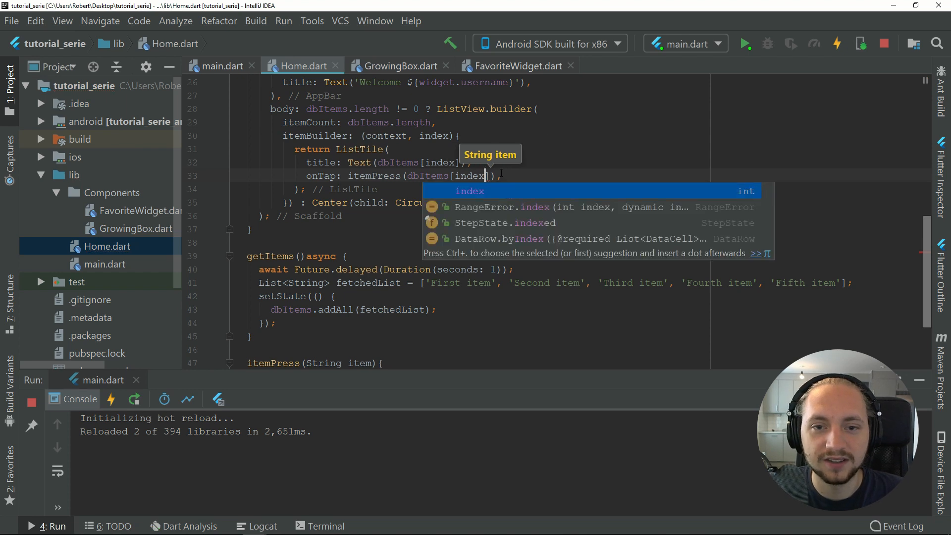
{"action": "key", "text": "Escape"}
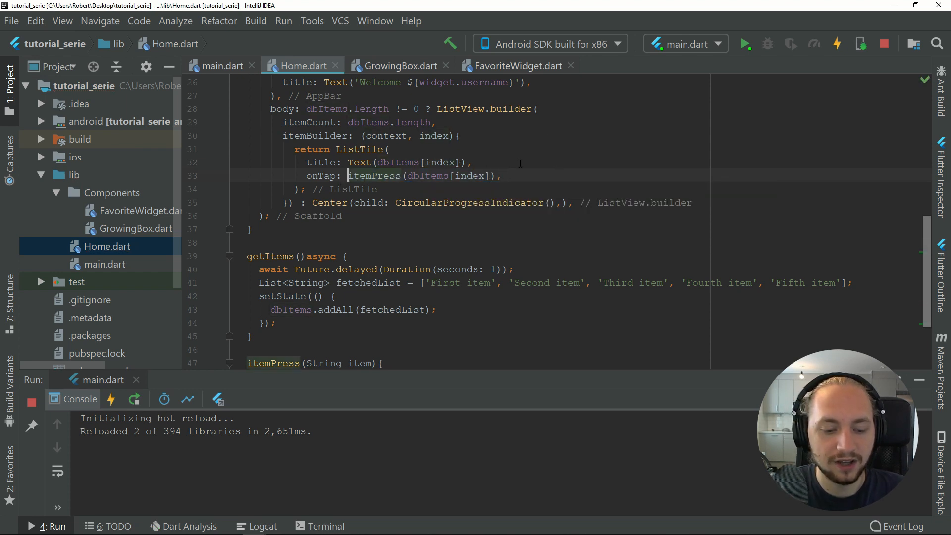
{"action": "type", "text": "() =>"}
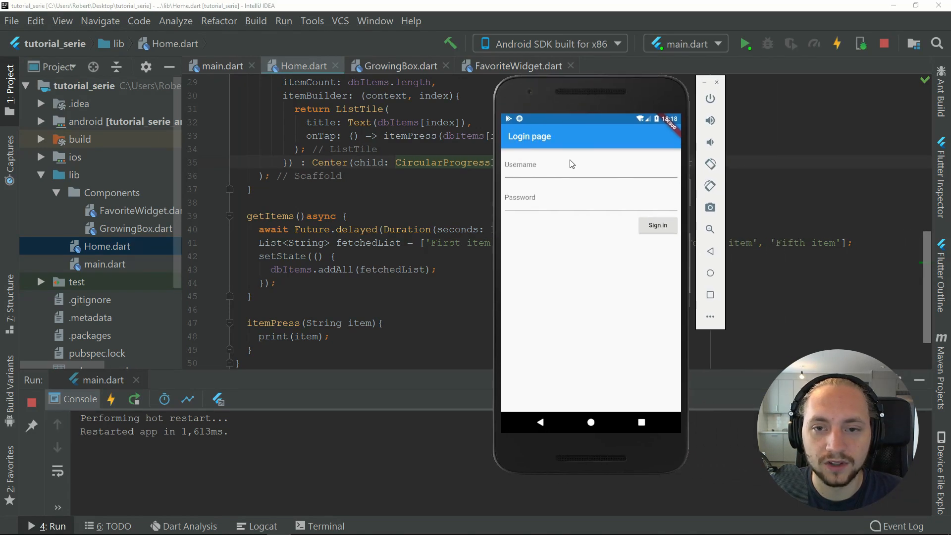
- Sign in as Robert and tap list items to print their names
{"action": "type", "text": "Robert"}
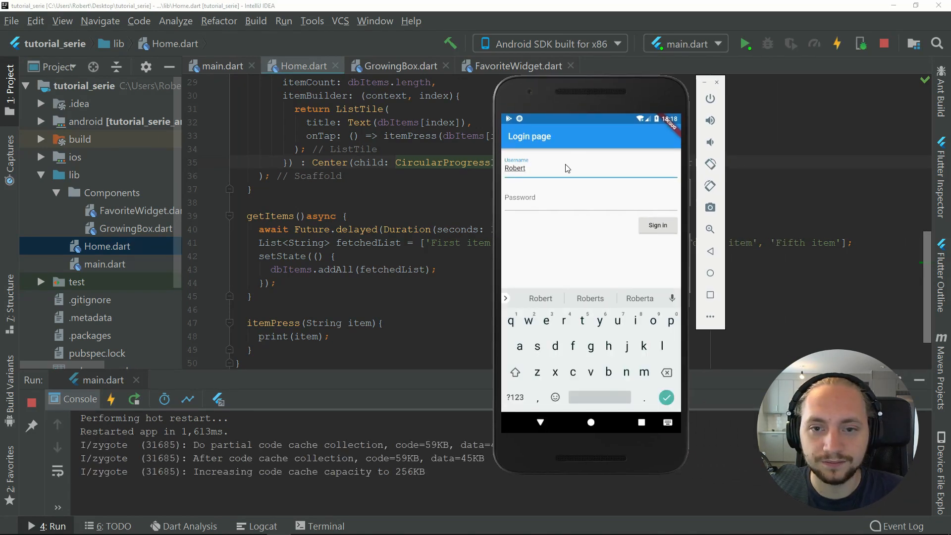
{"action": "left_click", "coordinate": [658, 225]}
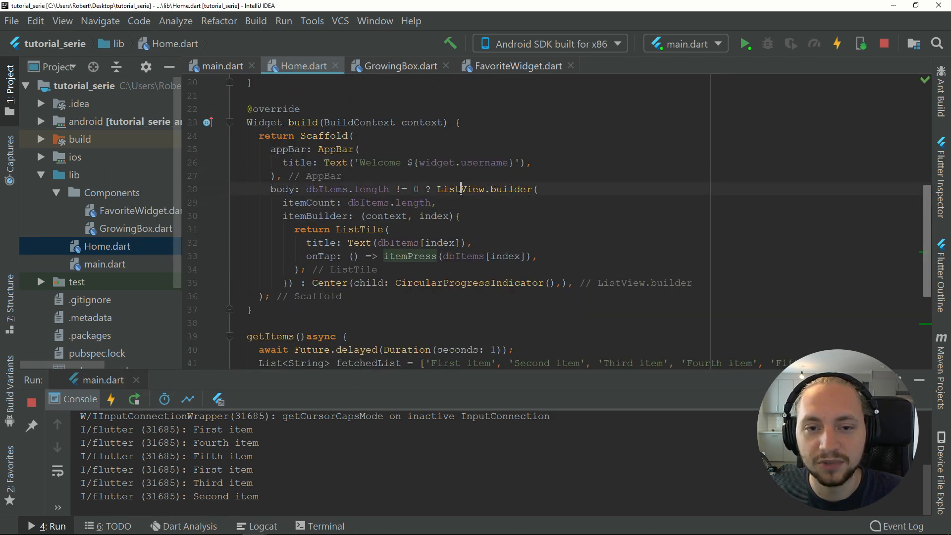
- Use GridView.builder with SliverGridDelegateWithFixedCrossAxisCount, crossAxisCount 2
{"action": "type", "text": "Grid"}
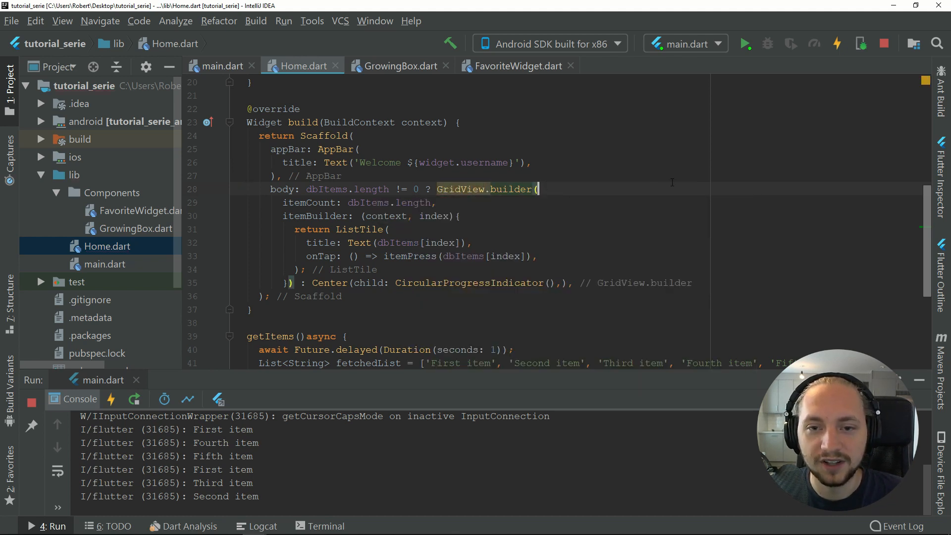
{"action": "type", "text": "gridDelegate: ,"}
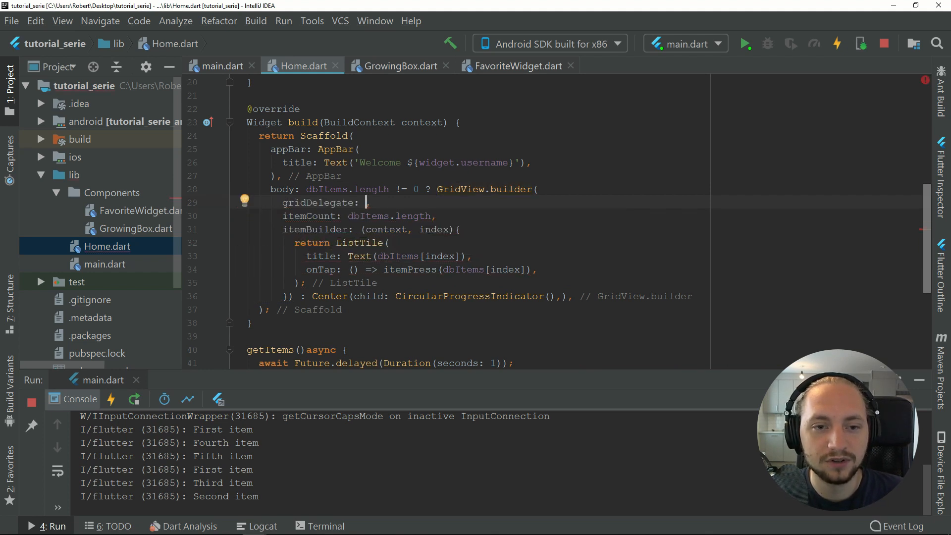
{"action": "type", "text": "S"}
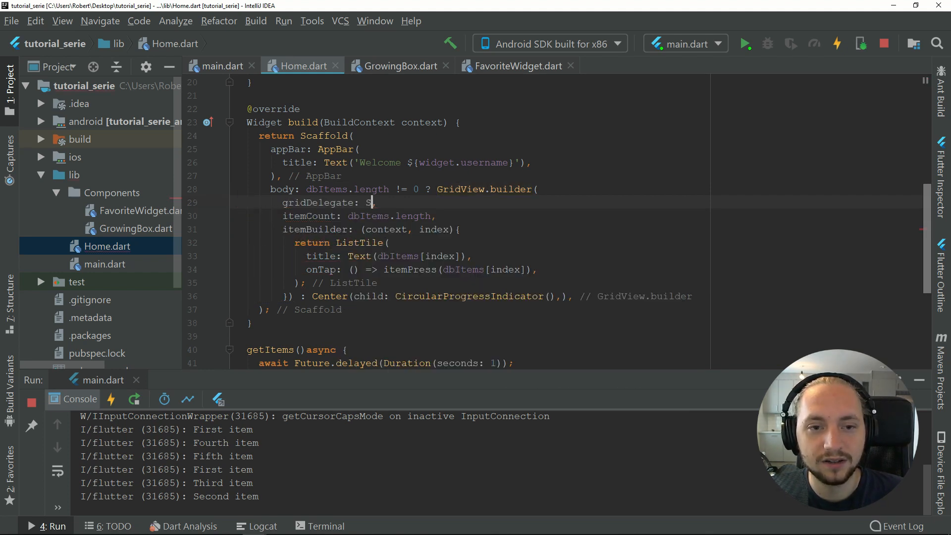
{"action": "type", "text": "li"}
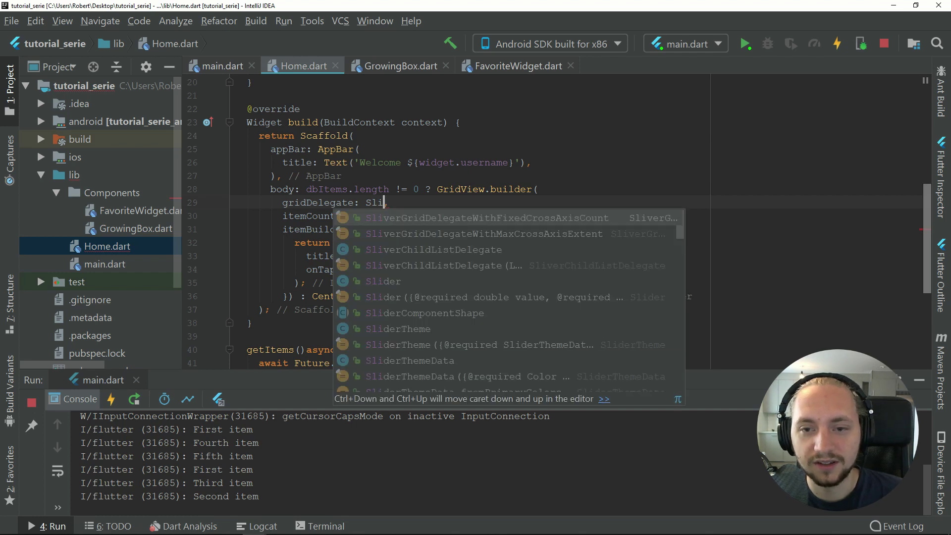
{"action": "left_click", "coordinate": [487, 217]}
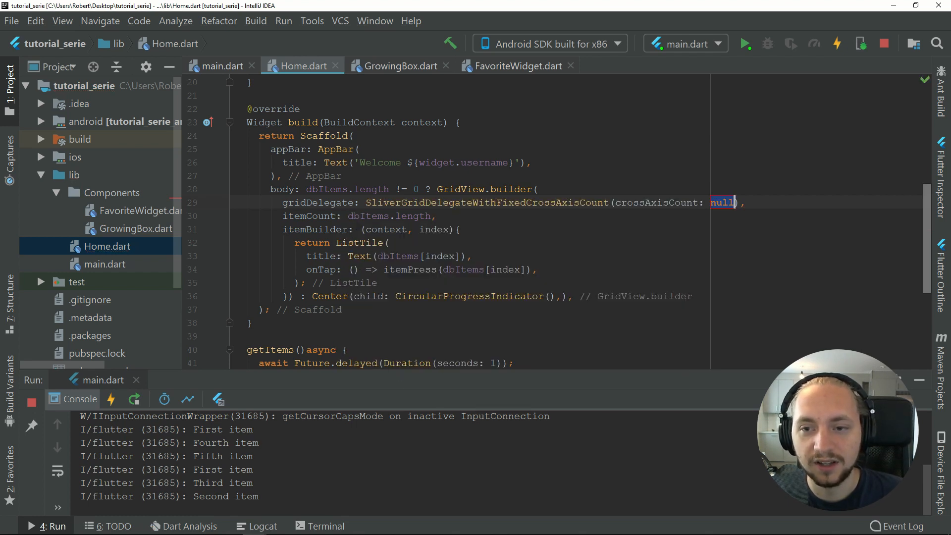
{"action": "type", "text": "2"}
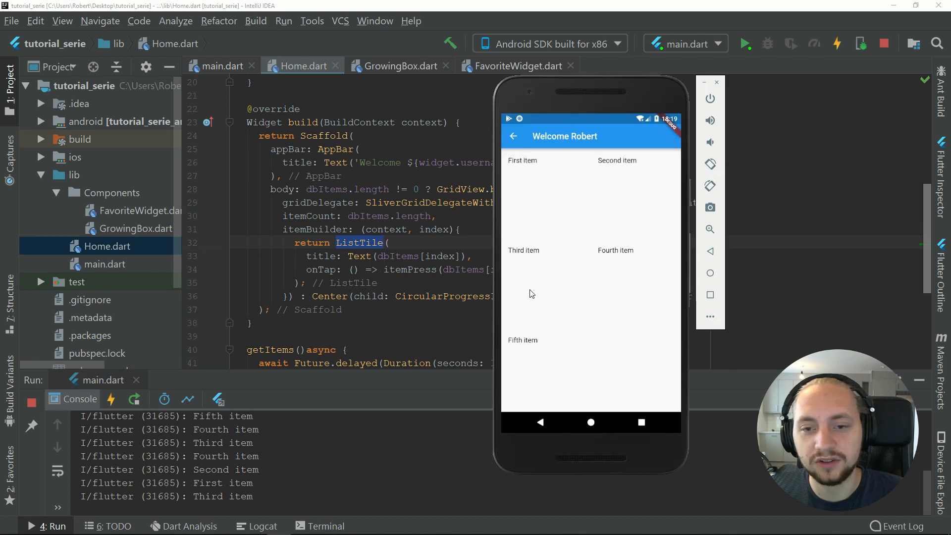
{"action": "mouse_move", "coordinate": [561, 280]}
{"action": "type", "text": "List"}
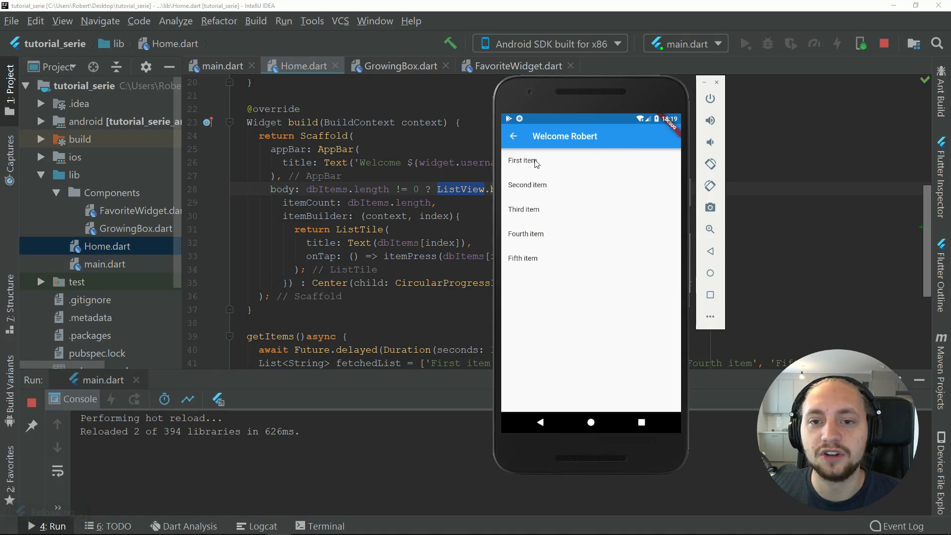
{"action": "mouse_move", "coordinate": [591, 102]}
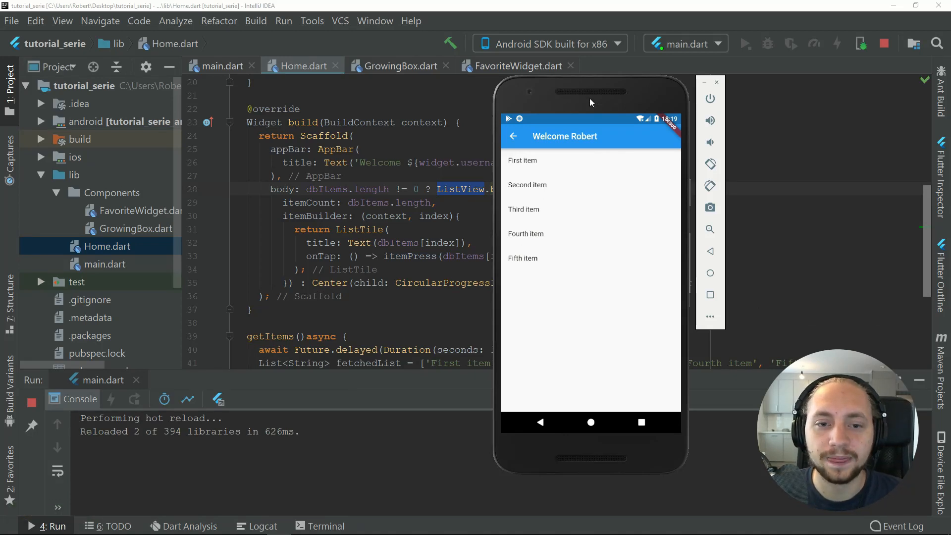